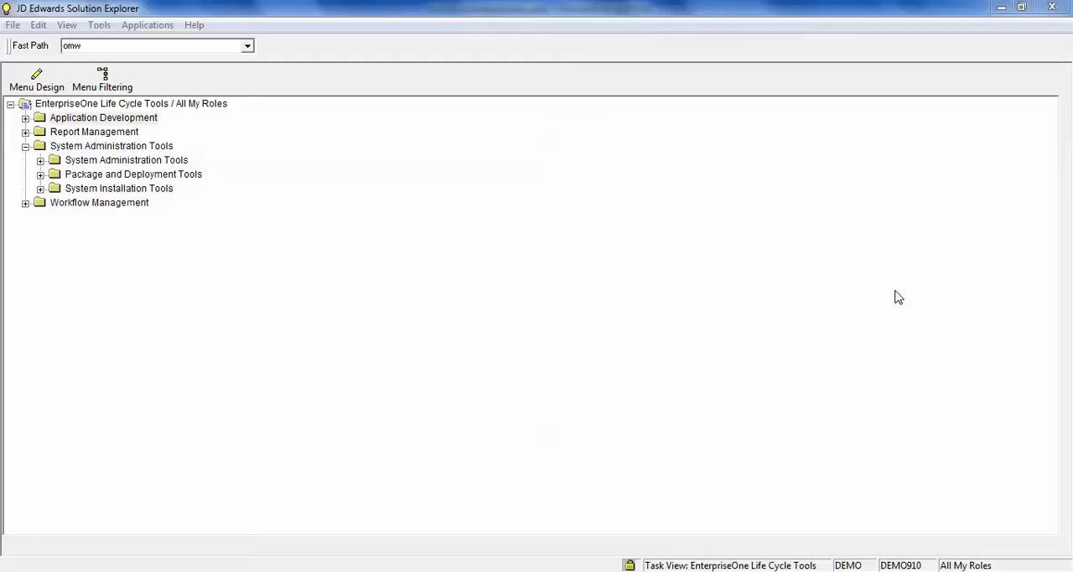
{"action": "mouse_move", "coordinate": [120, 79]}
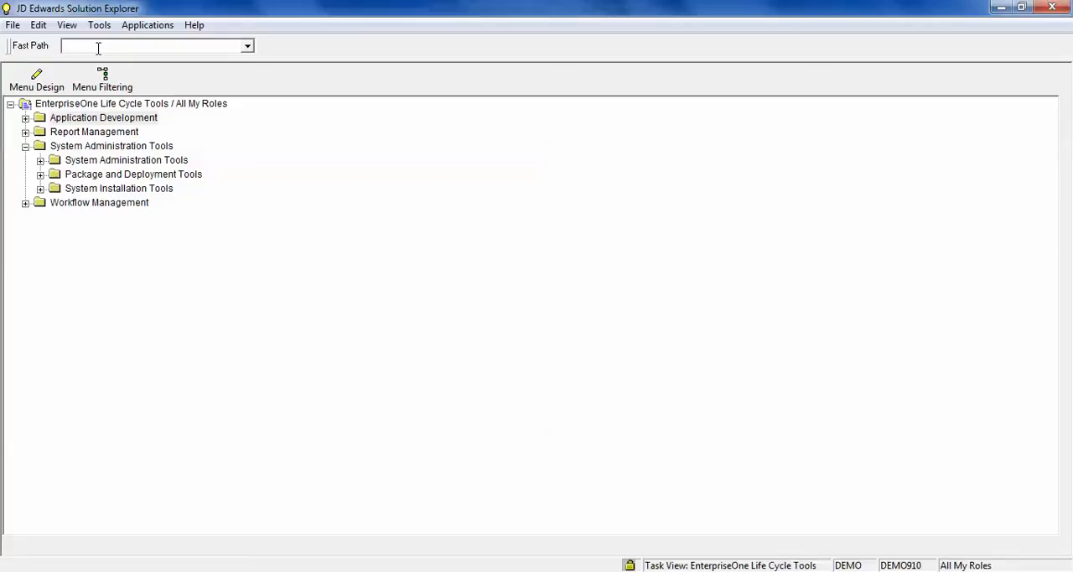
Enter omw in Fast Path and expand Application Development to its Object Management tools
{"action": "type", "text": "omw"}
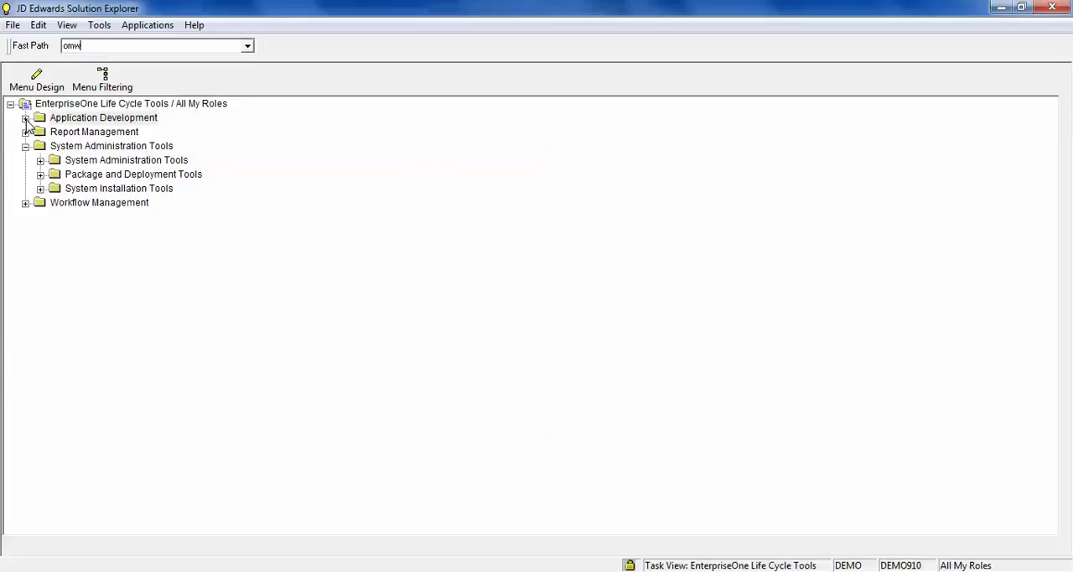
{"action": "left_click", "coordinate": [27, 117]}
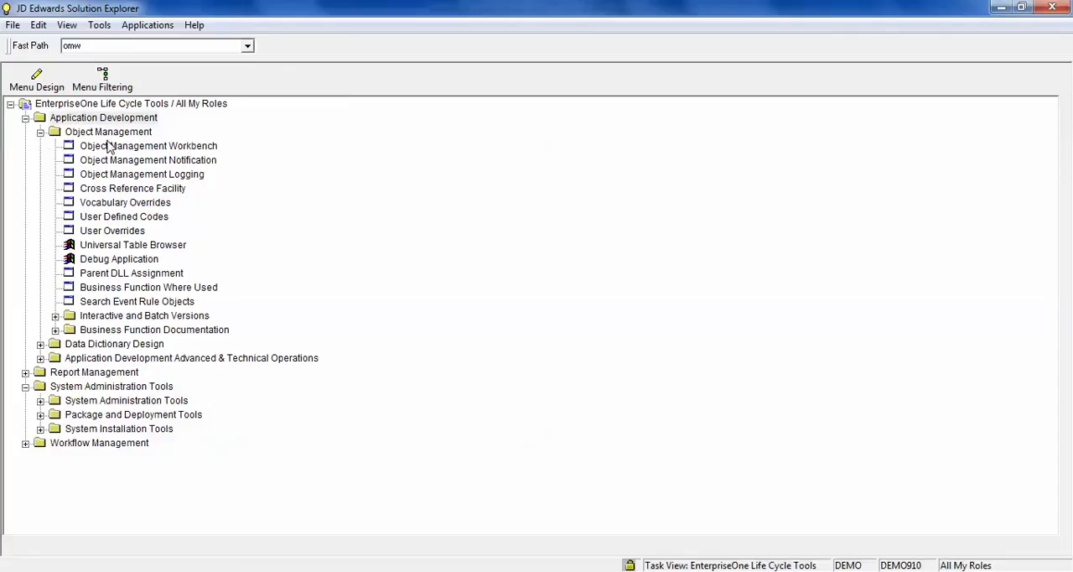
Launch Object Management Workbench, dismiss the Media Objects warning and load the OMW projects list
{"action": "double_click", "coordinate": [149, 144]}
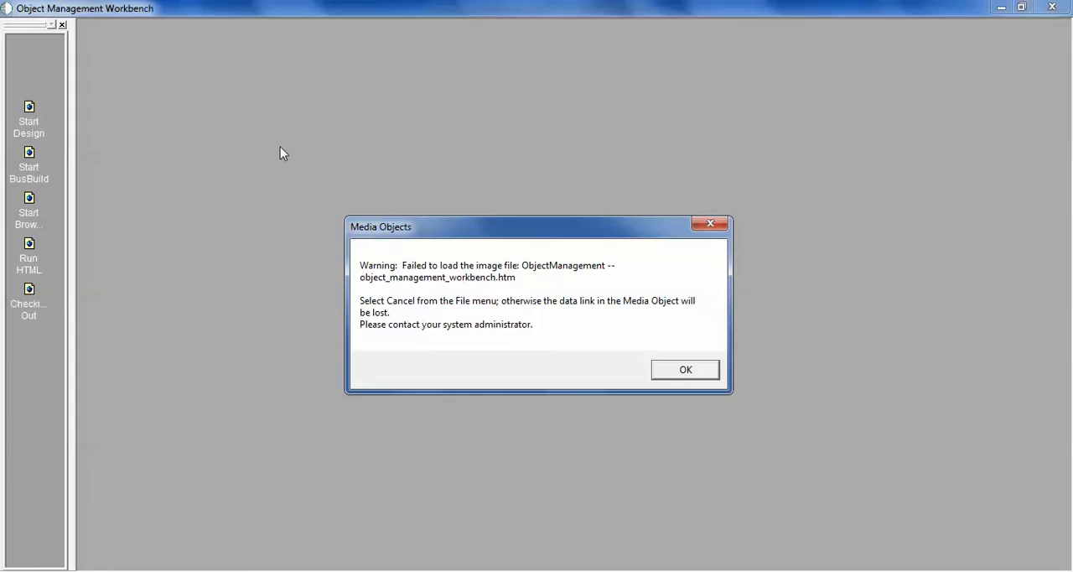
{"action": "left_click", "coordinate": [684, 369]}
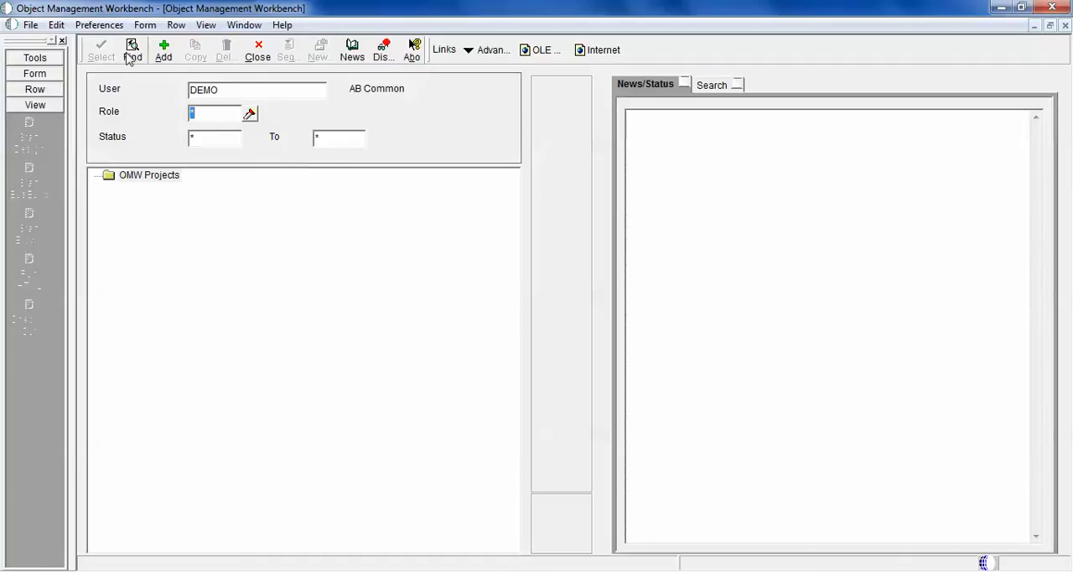
{"action": "left_click", "coordinate": [131, 49]}
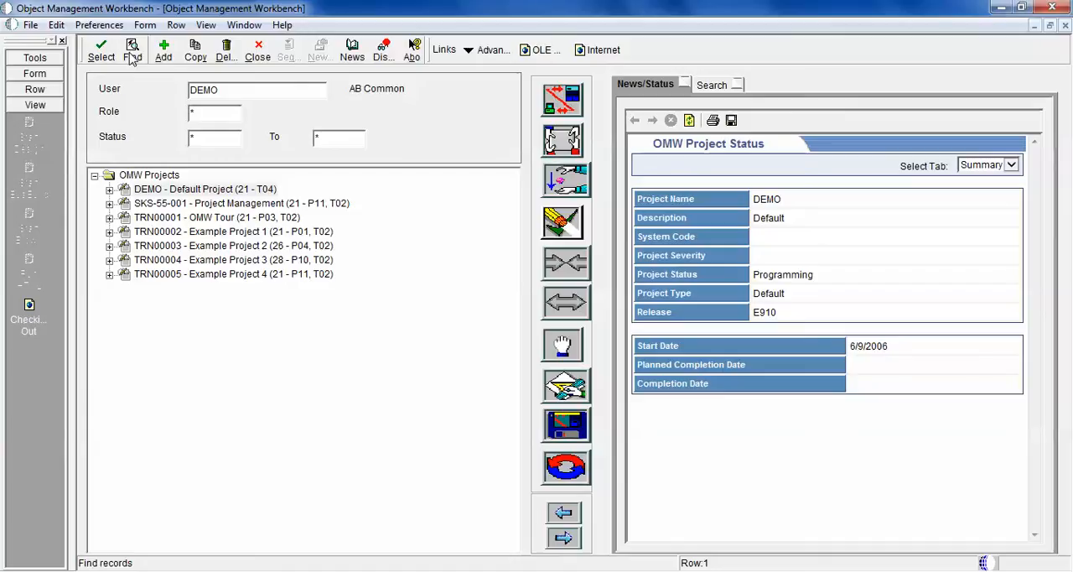
{"action": "mouse_move", "coordinate": [947, 269]}
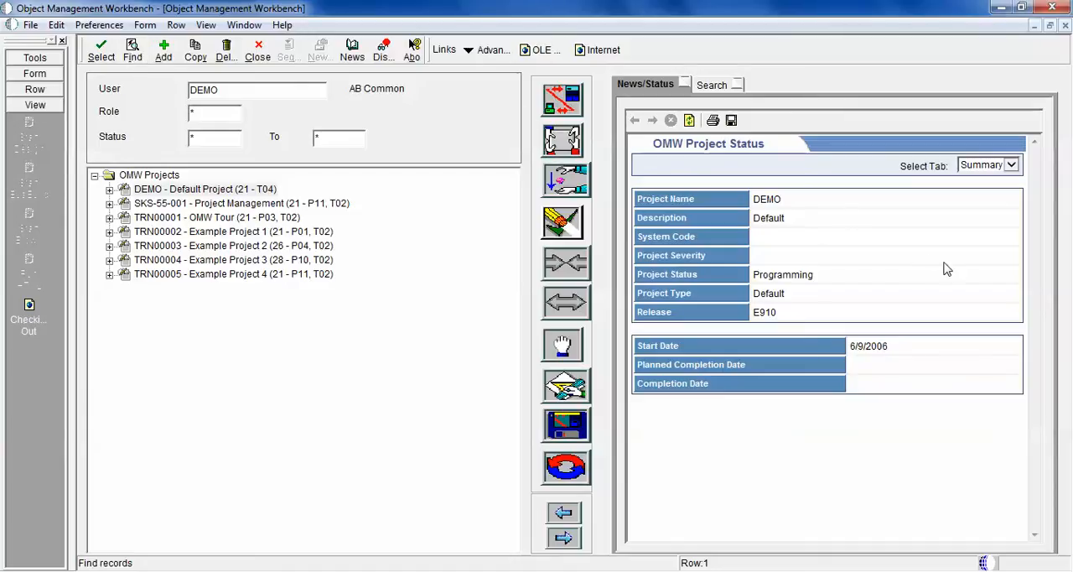
{"action": "mouse_move", "coordinate": [824, 273]}
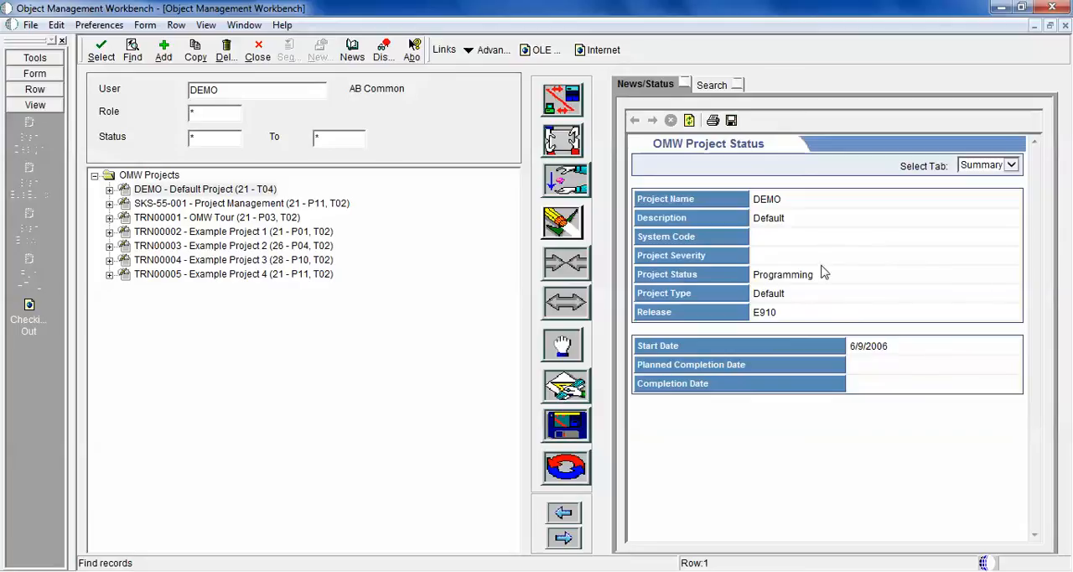
{"action": "mouse_move", "coordinate": [822, 261]}
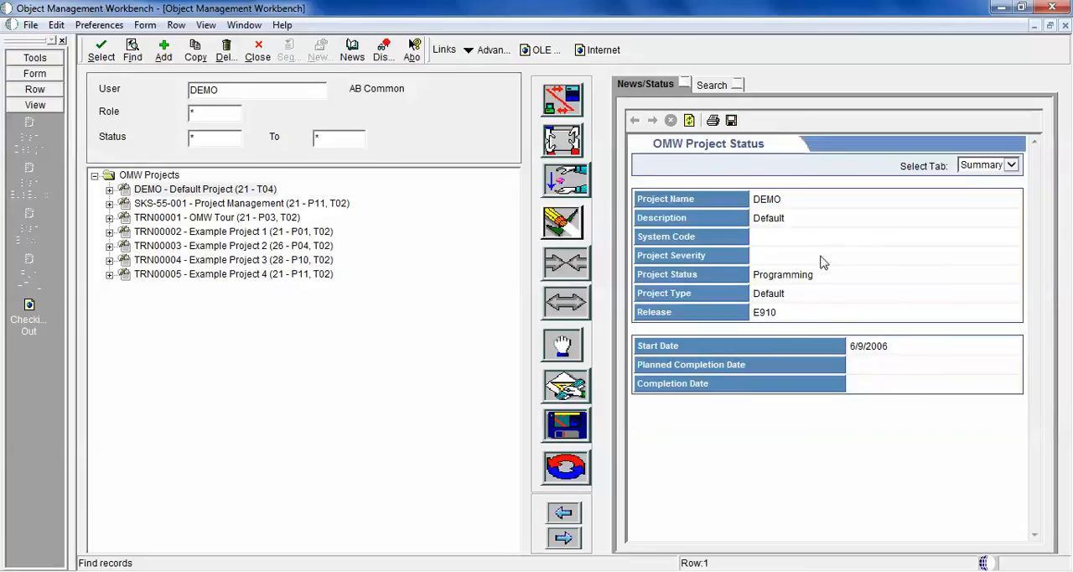
{"action": "mouse_move", "coordinate": [728, 214]}
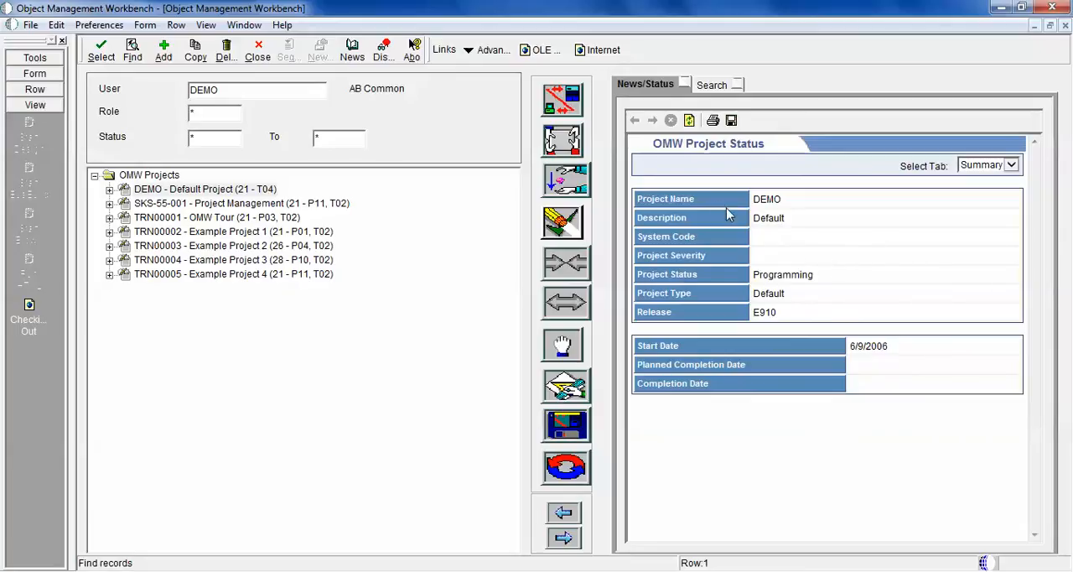
{"action": "mouse_move", "coordinate": [690, 121]}
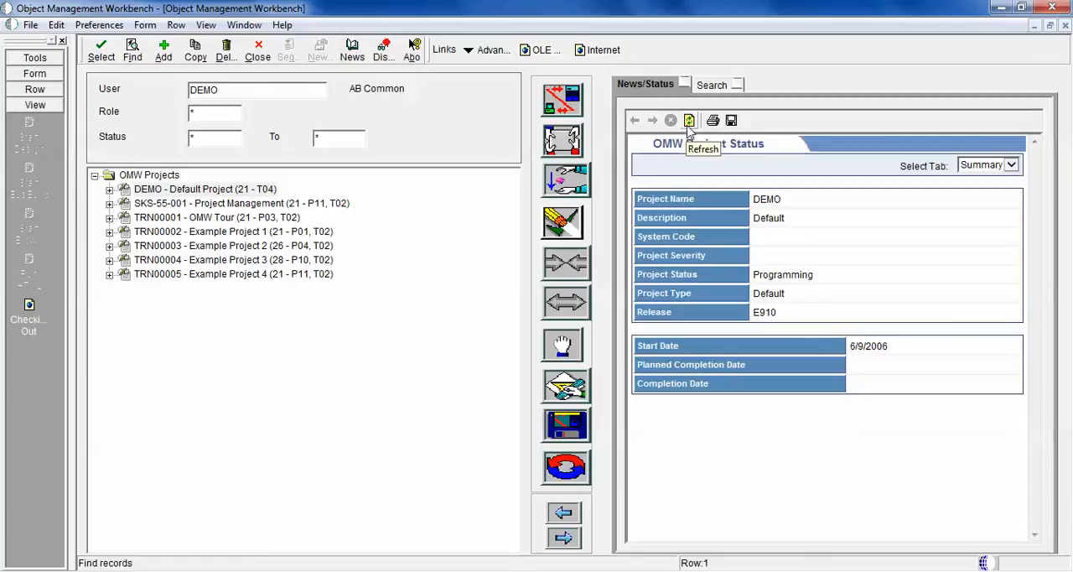
Show the object search pane set to Object Librarian by Object Name
{"action": "left_click", "coordinate": [711, 84]}
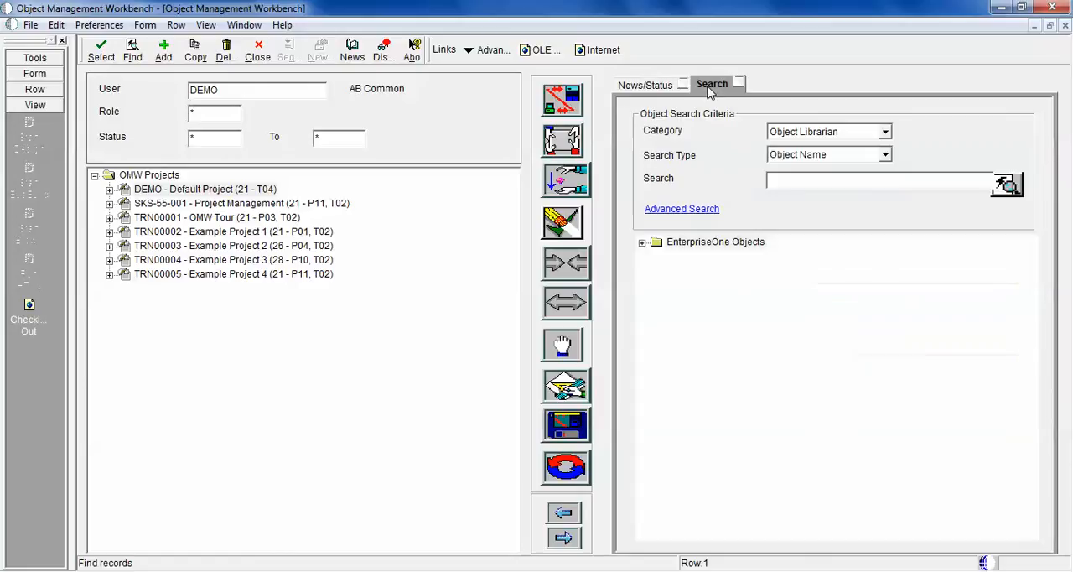
{"action": "mouse_move", "coordinate": [701, 155]}
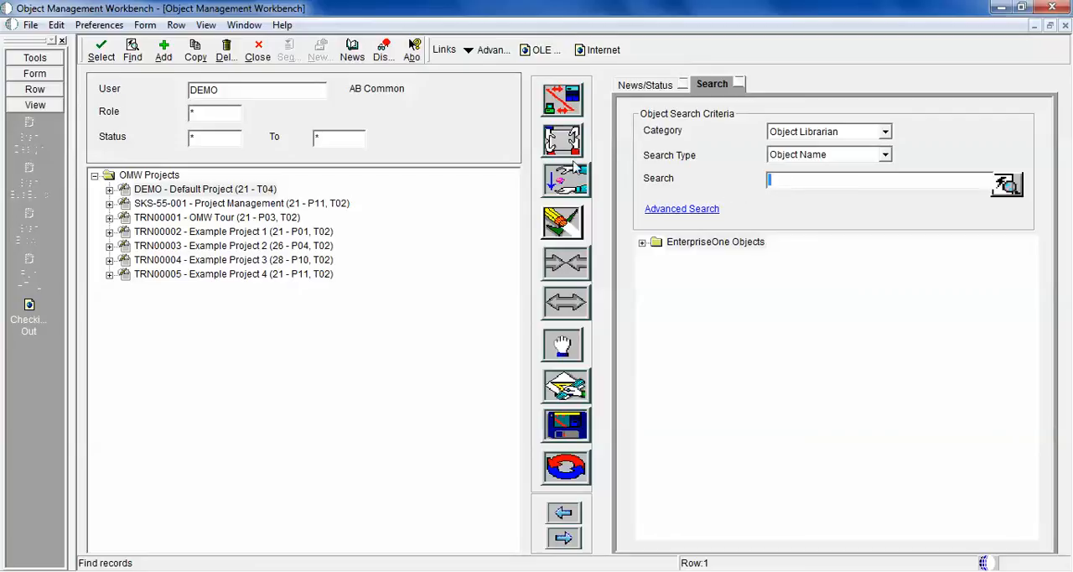
{"action": "mouse_move", "coordinate": [607, 483]}
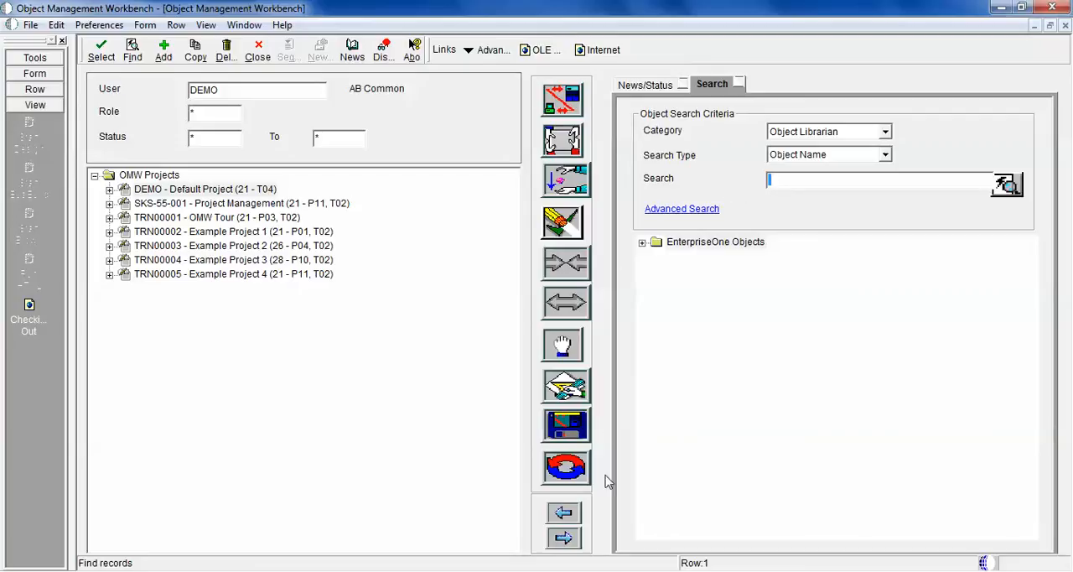
{"action": "mouse_move", "coordinate": [564, 345]}
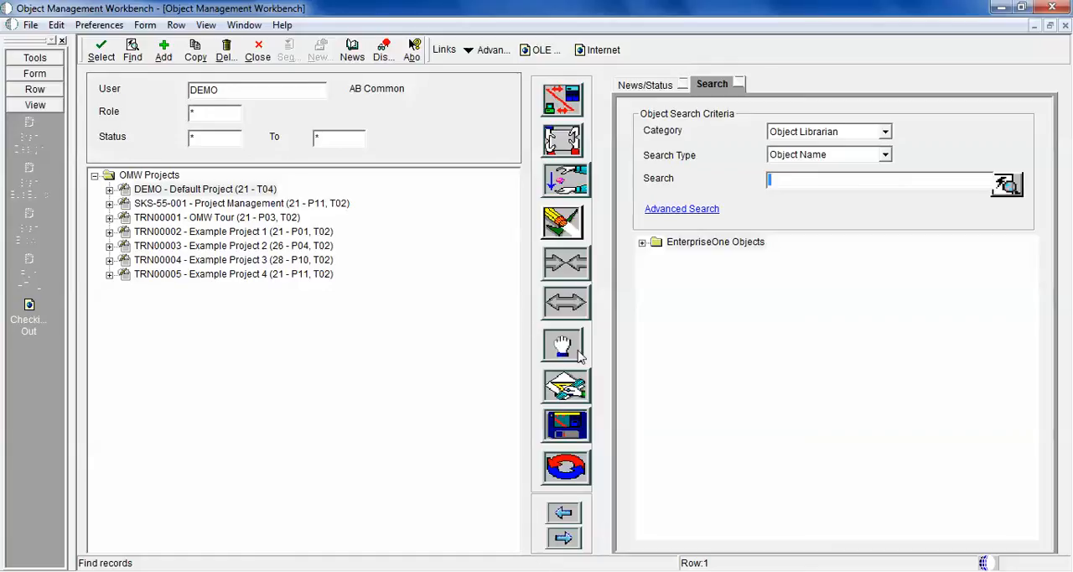
{"action": "mouse_move", "coordinate": [564, 344]}
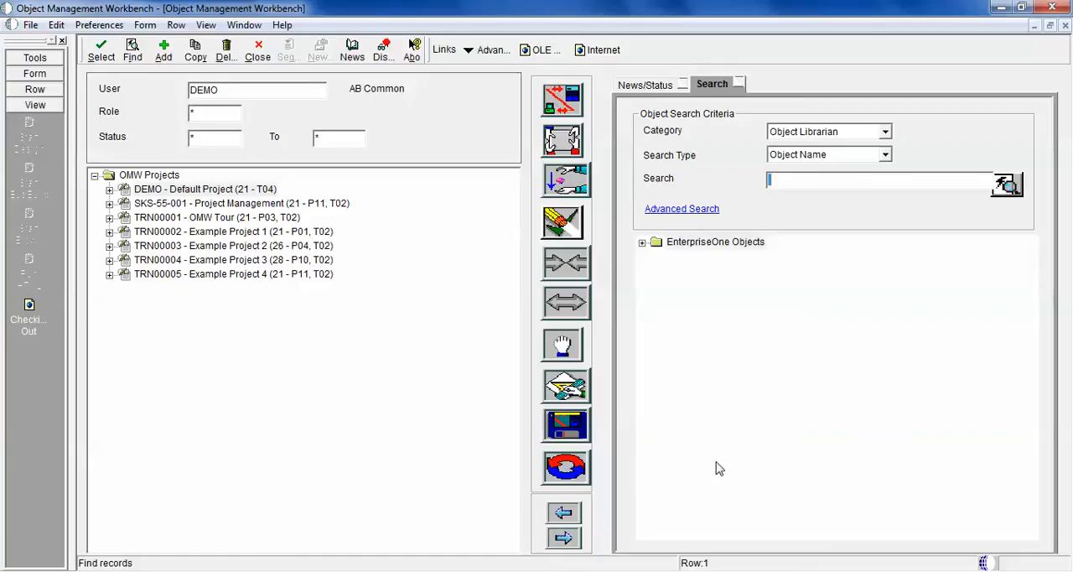
{"action": "mouse_move", "coordinate": [809, 555]}
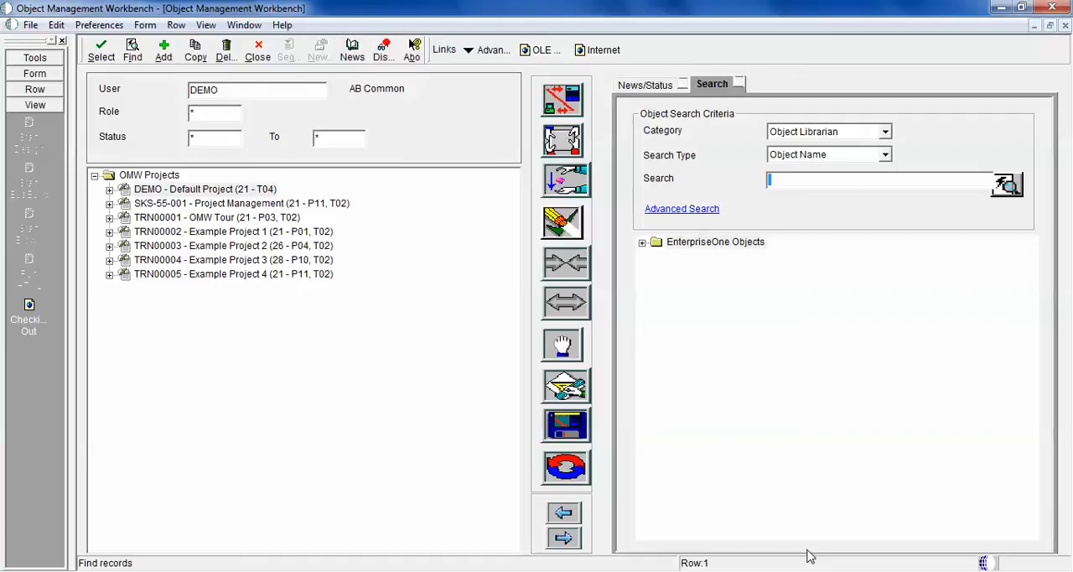
{"action": "mouse_move", "coordinate": [526, 134]}
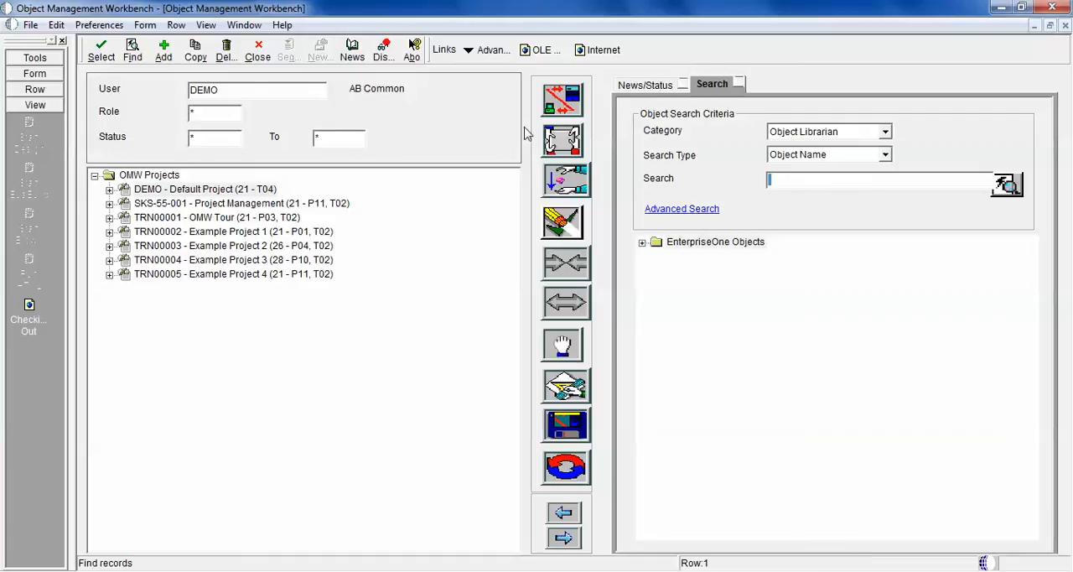
{"action": "mouse_move", "coordinate": [557, 174]}
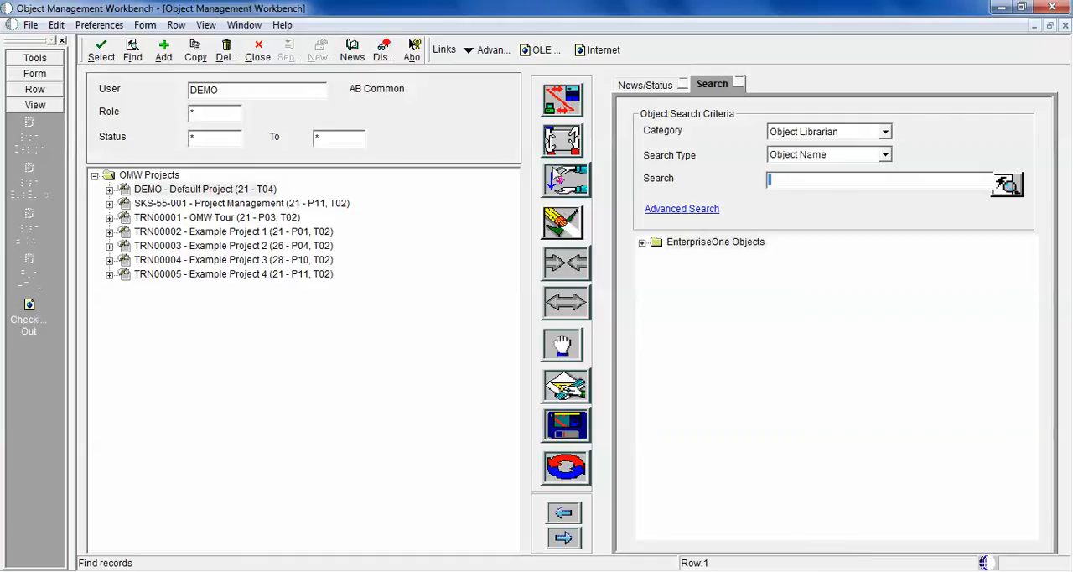
{"action": "mouse_move", "coordinate": [563, 262]}
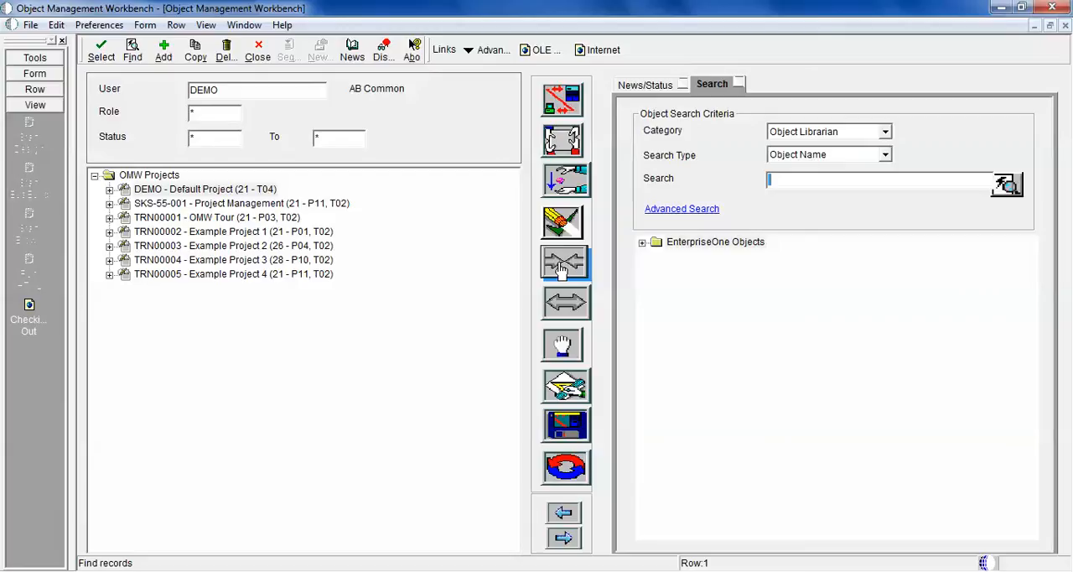
{"action": "mouse_move", "coordinate": [564, 262]}
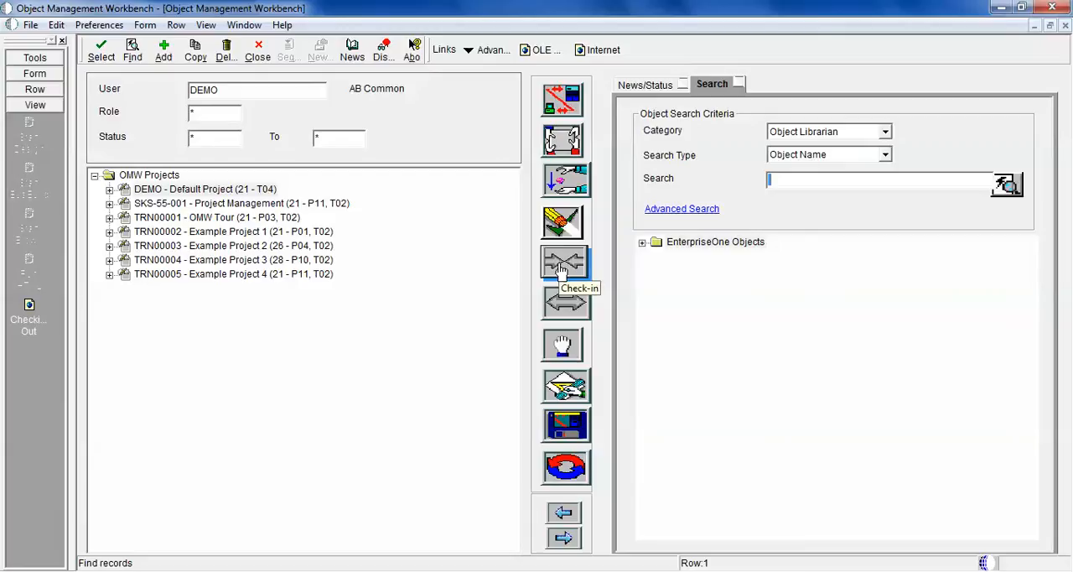
{"action": "mouse_move", "coordinate": [564, 302]}
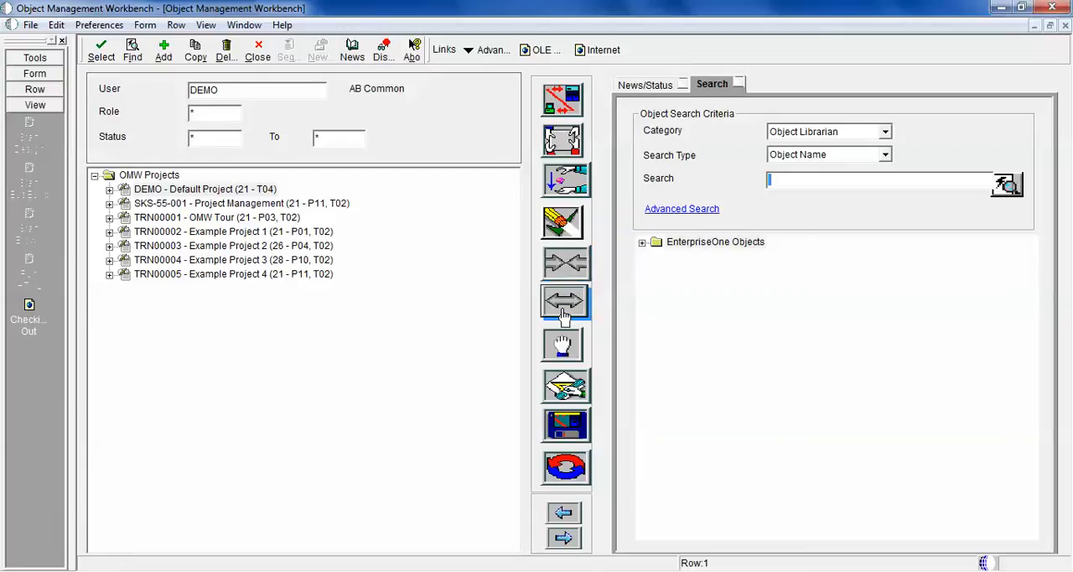
{"action": "mouse_move", "coordinate": [563, 346]}
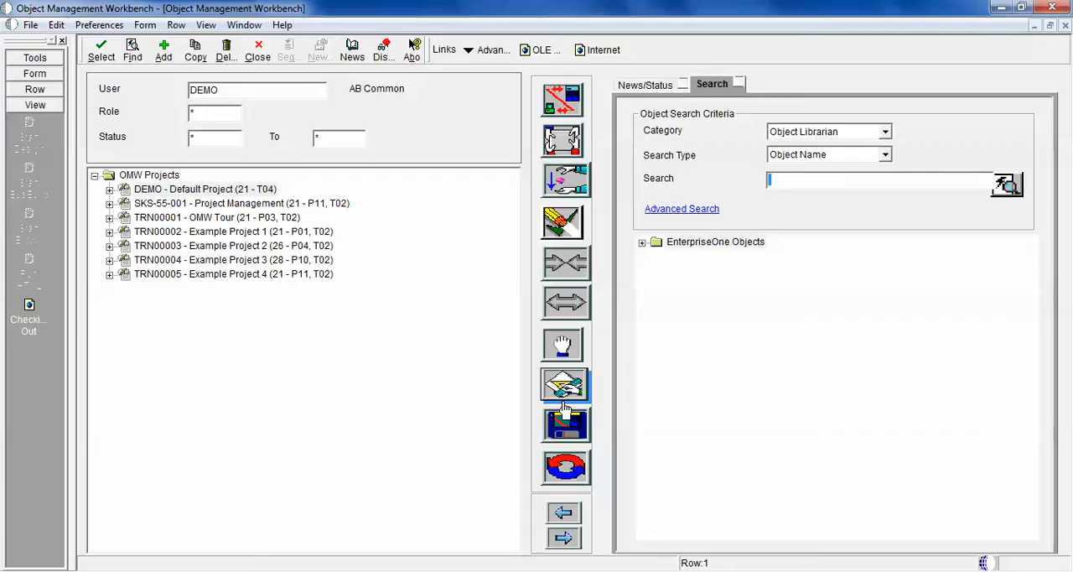
{"action": "mouse_move", "coordinate": [563, 385]}
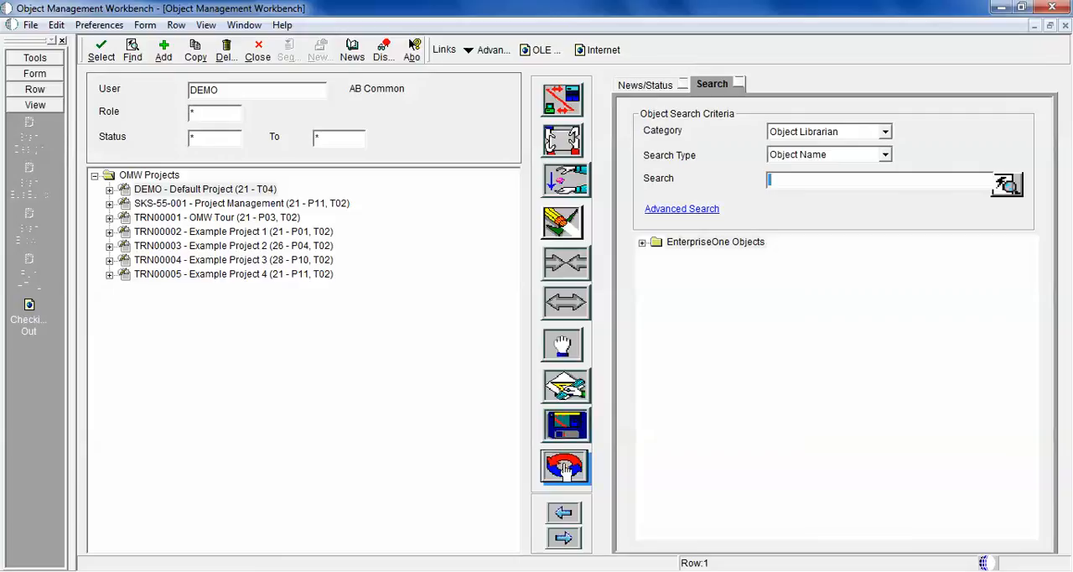
{"action": "mouse_move", "coordinate": [564, 512]}
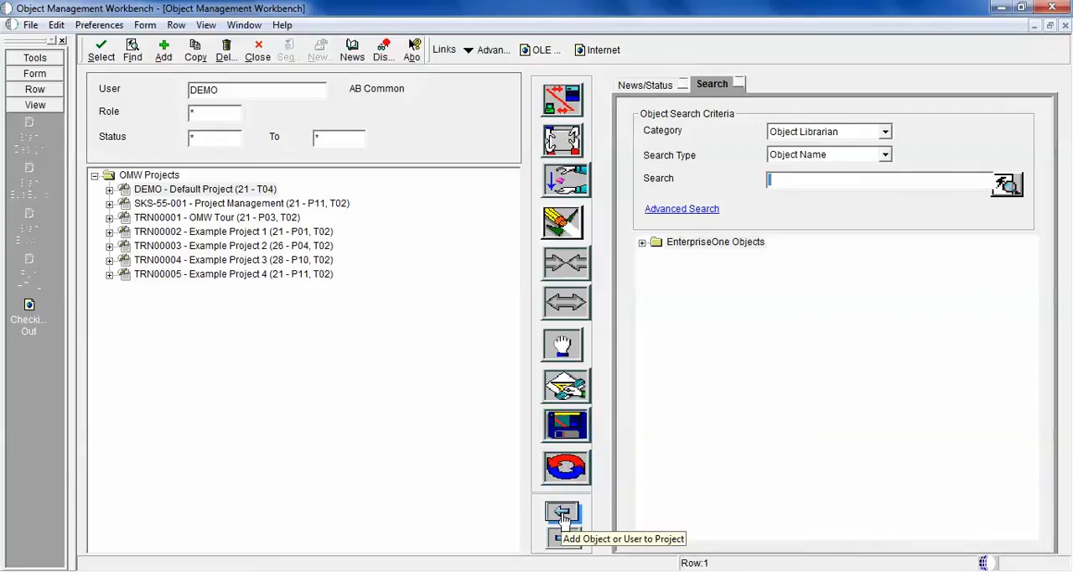
{"action": "mouse_move", "coordinate": [564, 537]}
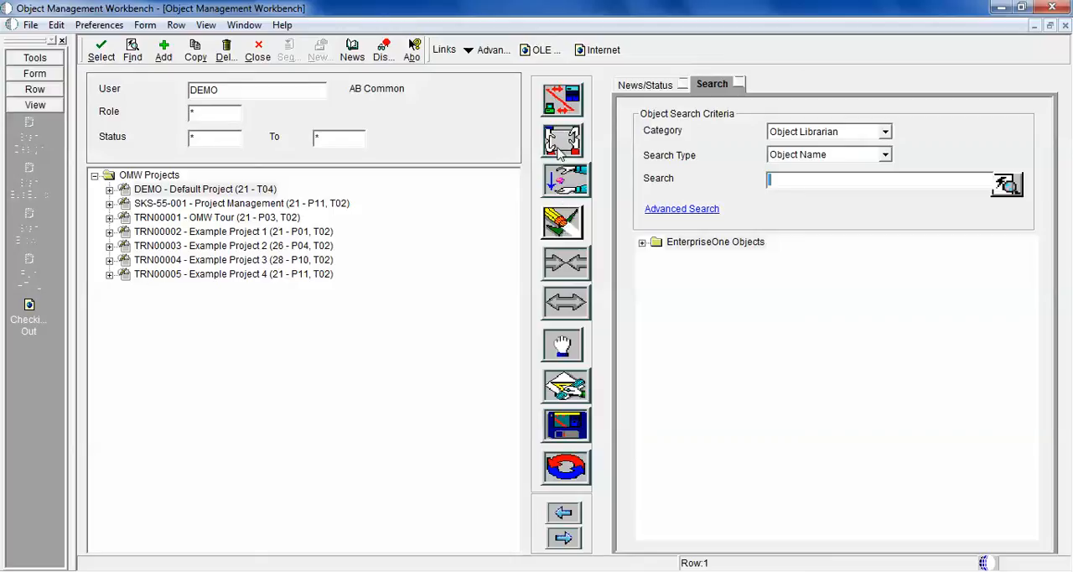
{"action": "mouse_move", "coordinate": [528, 496]}
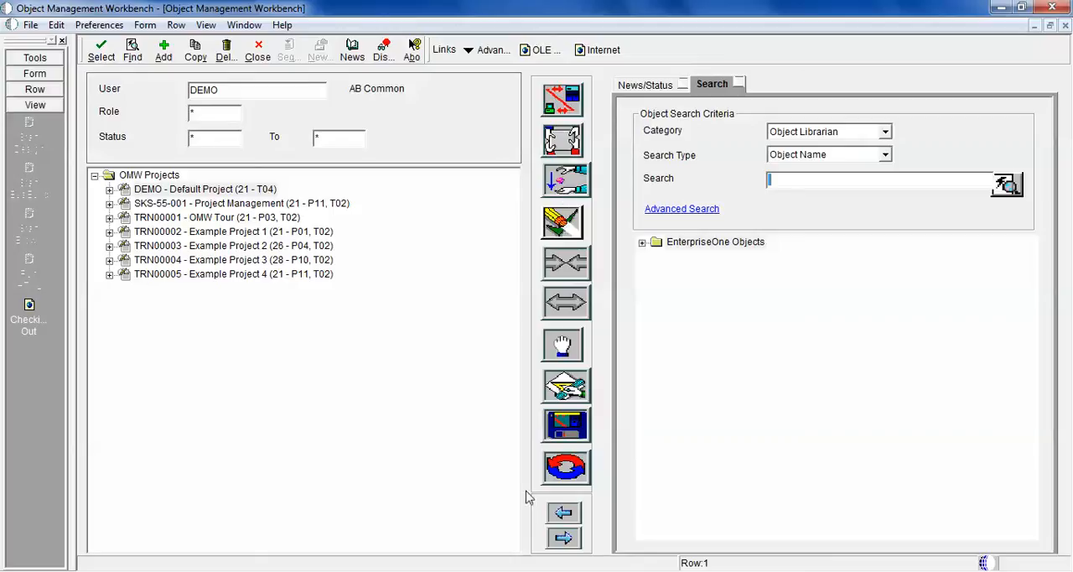
{"action": "mouse_move", "coordinate": [596, 450]}
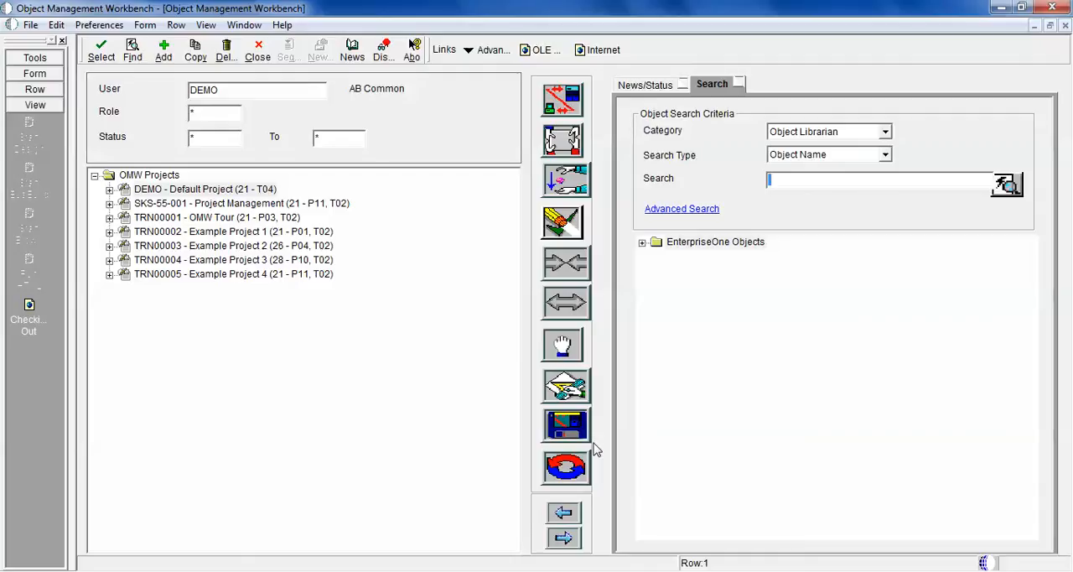
{"action": "mouse_move", "coordinate": [656, 349]}
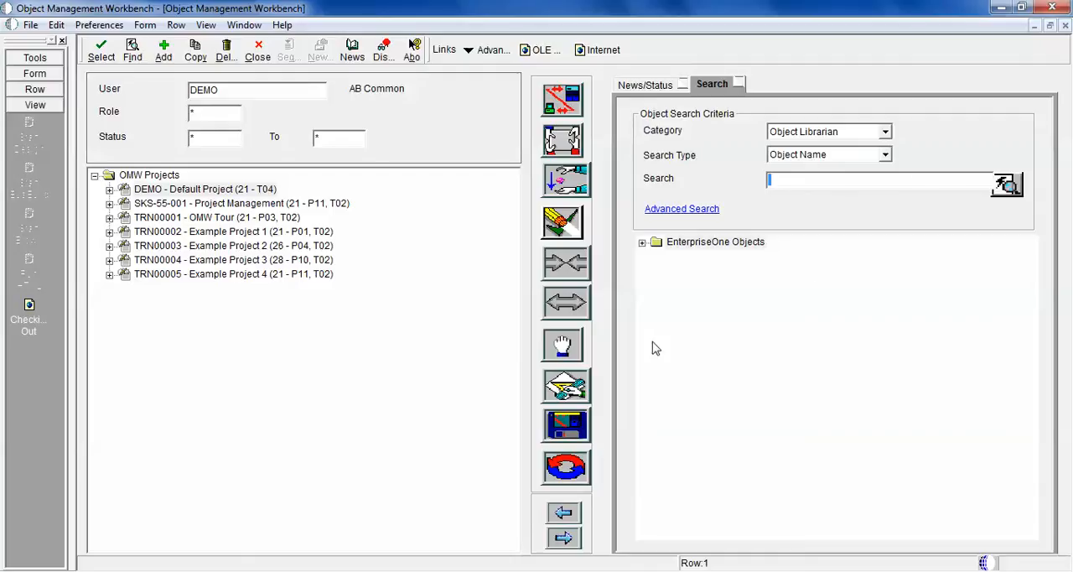
{"action": "mouse_move", "coordinate": [815, 181]}
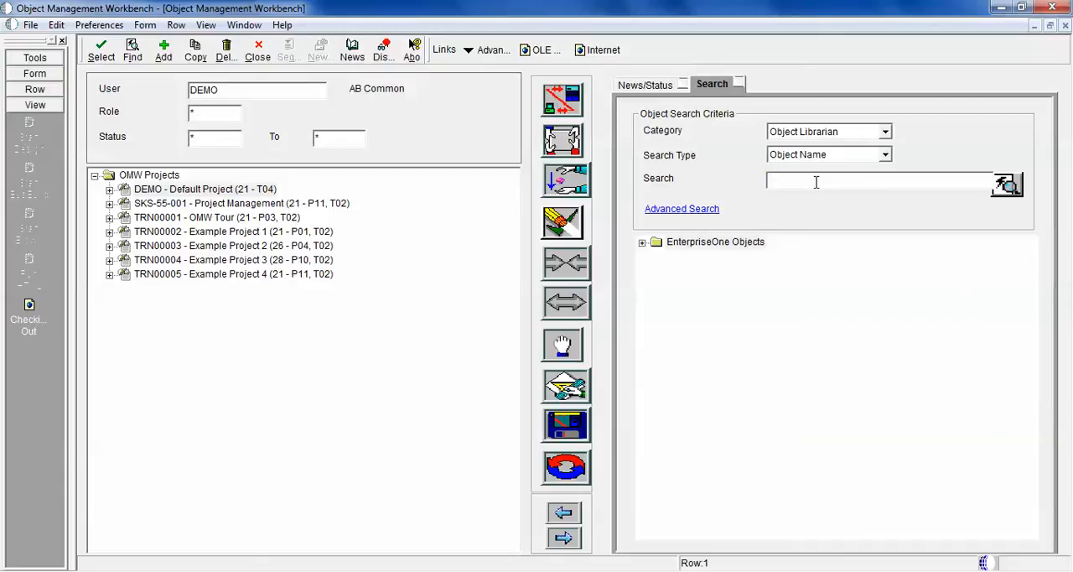
Search the Object Librarian for P01012, returning P01012 - Address Book
{"action": "type", "text": "P"}
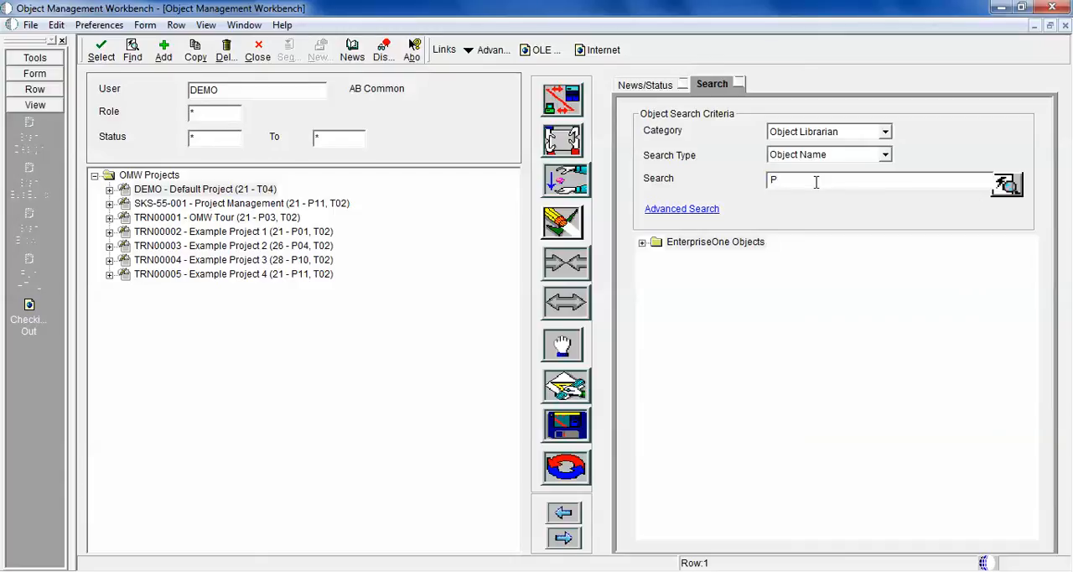
{"action": "type", "text": "0101"}
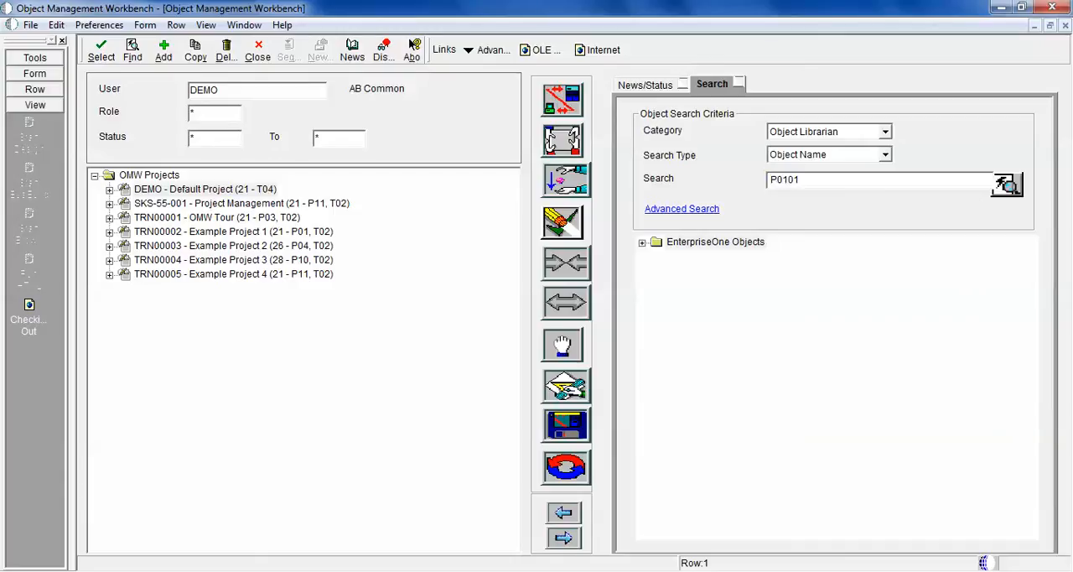
{"action": "type", "text": "2"}
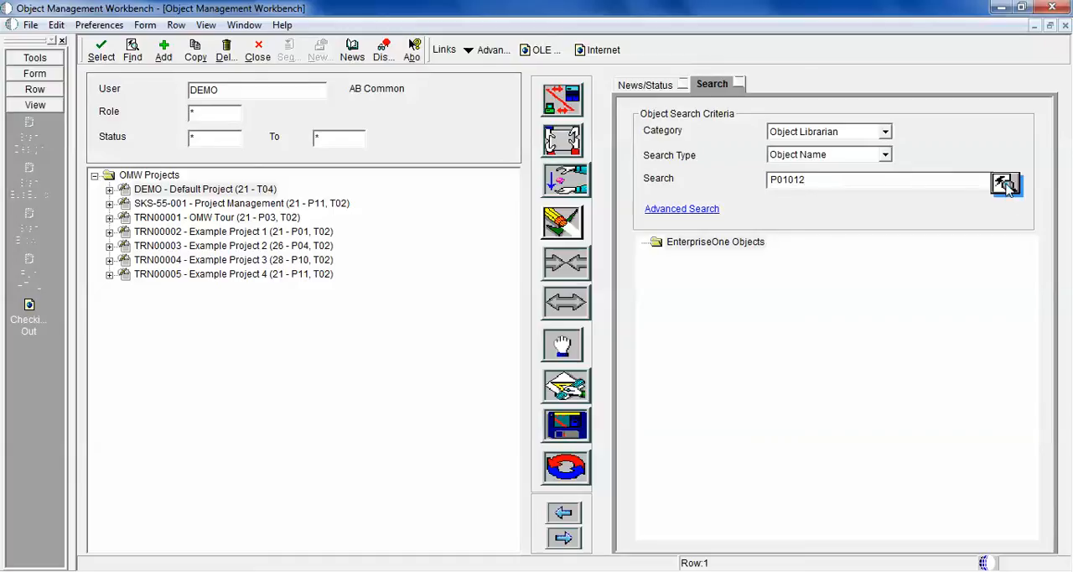
{"action": "mouse_move", "coordinate": [1006, 185]}
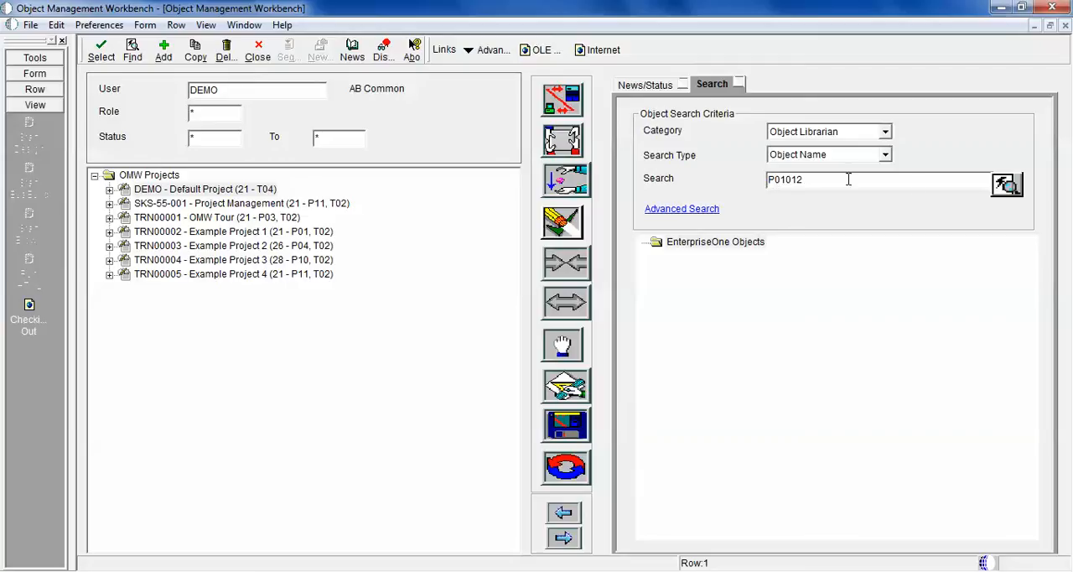
{"action": "left_click", "coordinate": [1006, 185]}
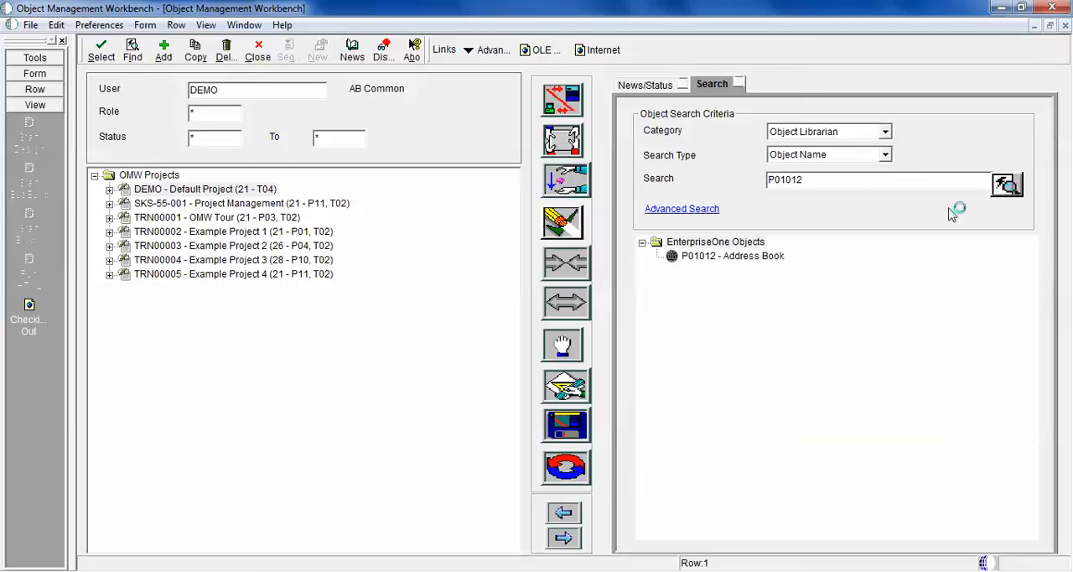
{"action": "left_click", "coordinate": [839, 179]}
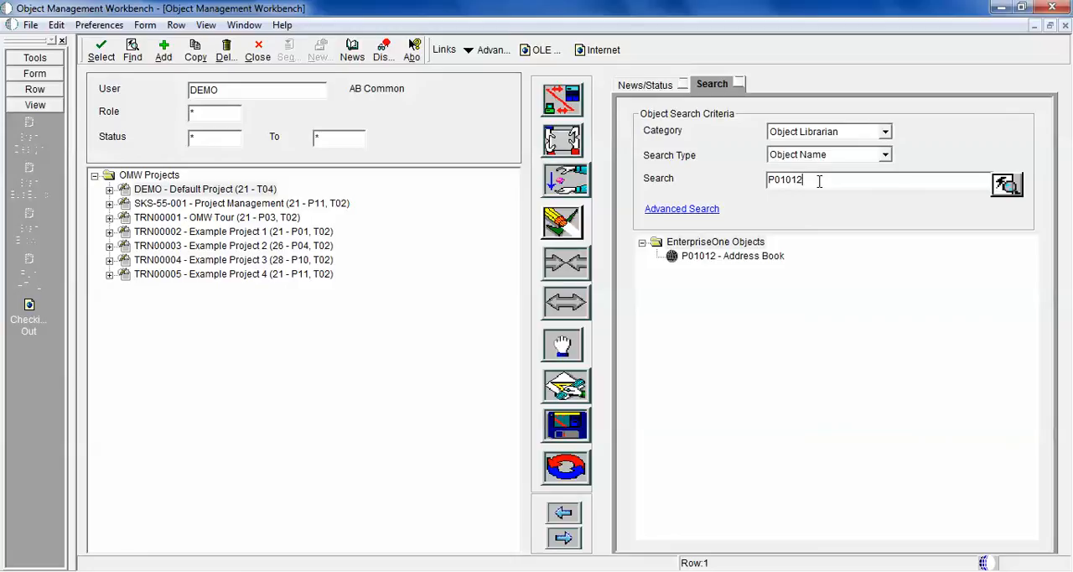
Run a wildcard object search for P010*
{"action": "key", "text": "BackSpace"}
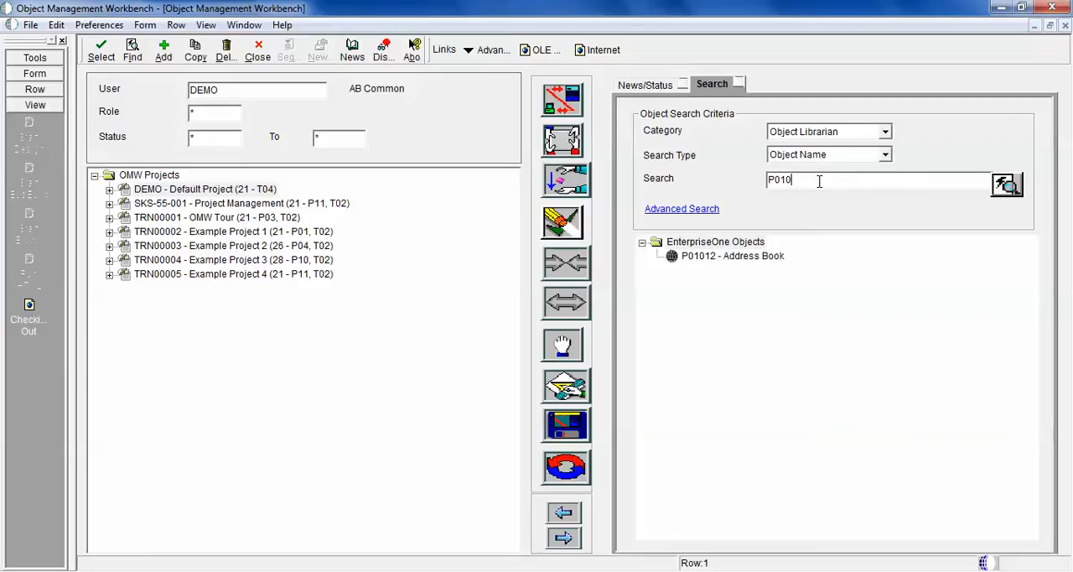
{"action": "type", "text": "*"}
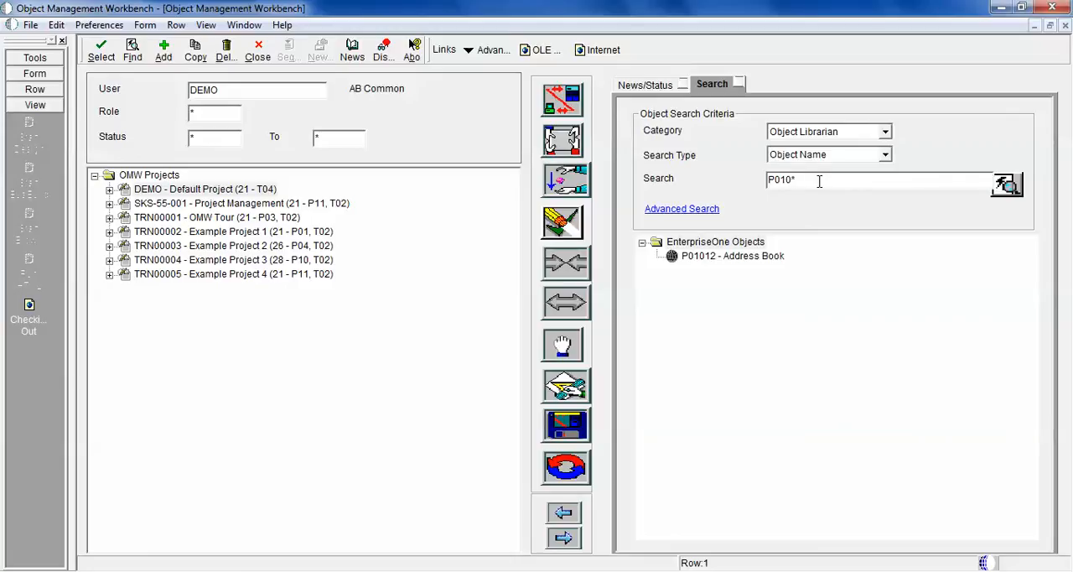
{"action": "left_click", "coordinate": [1007, 184]}
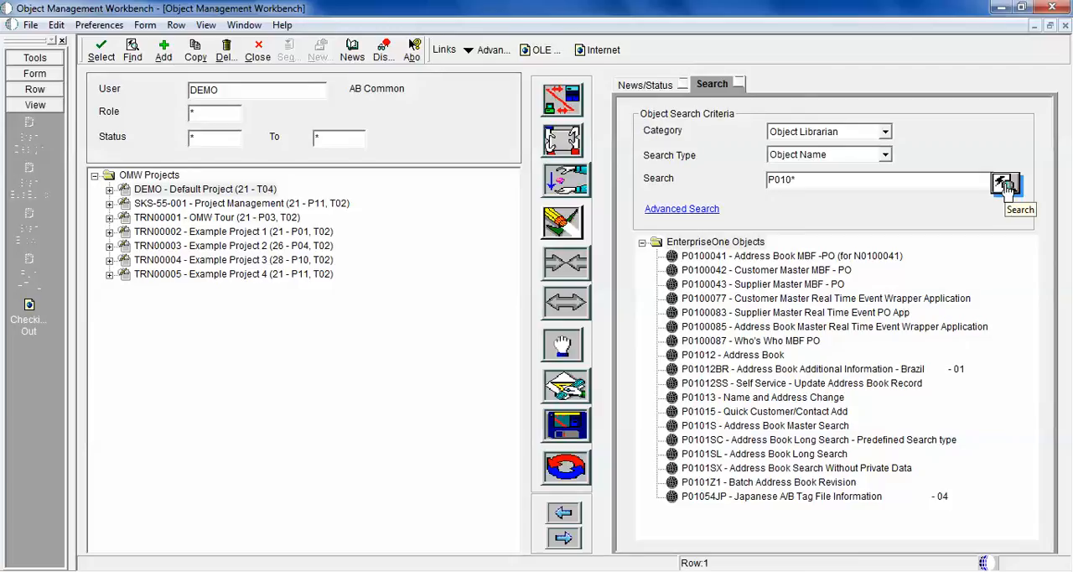
Switch Category to OMW Projects and search SKS*, returning SKS-55-001 - Project Management
{"action": "left_click", "coordinate": [885, 131]}
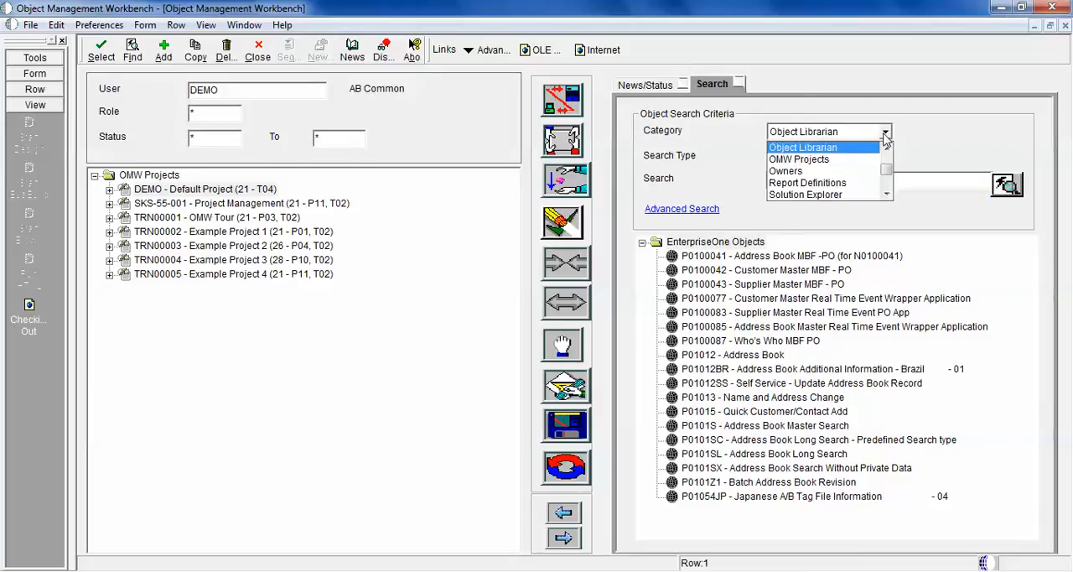
{"action": "mouse_move", "coordinate": [798, 160]}
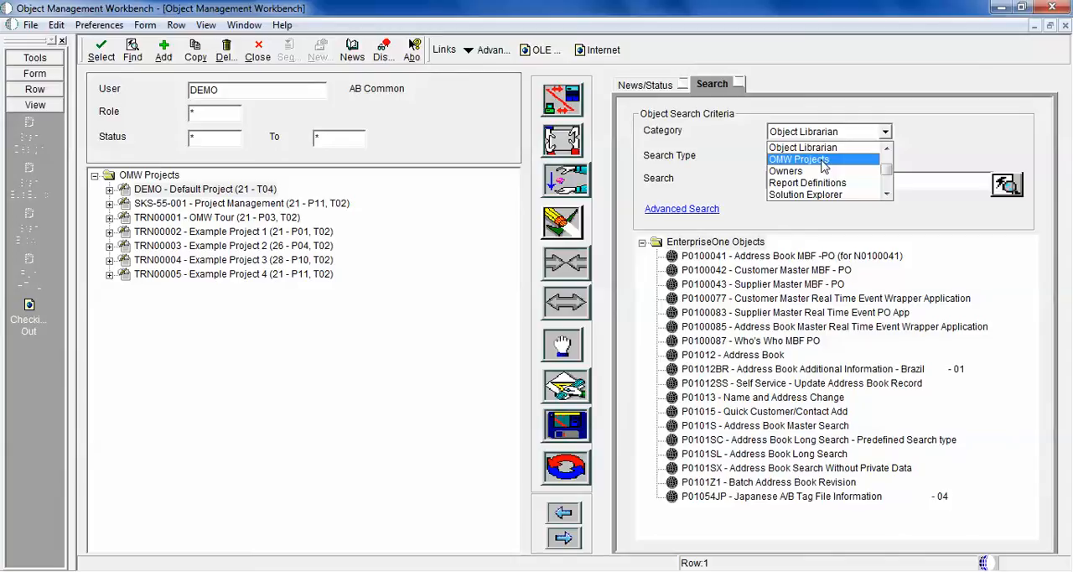
{"action": "left_click", "coordinate": [798, 160]}
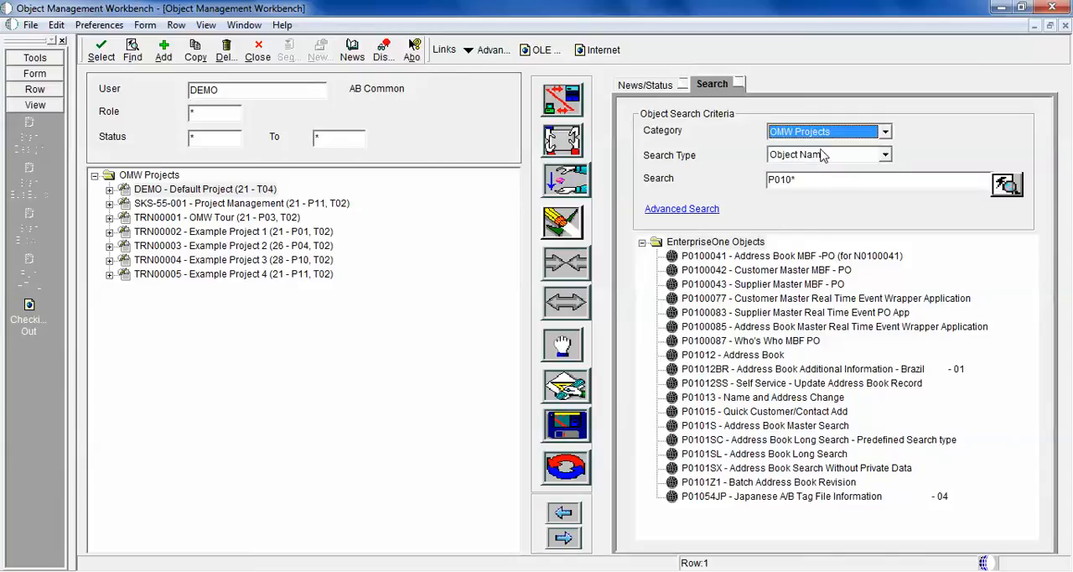
{"action": "left_click", "coordinate": [829, 155]}
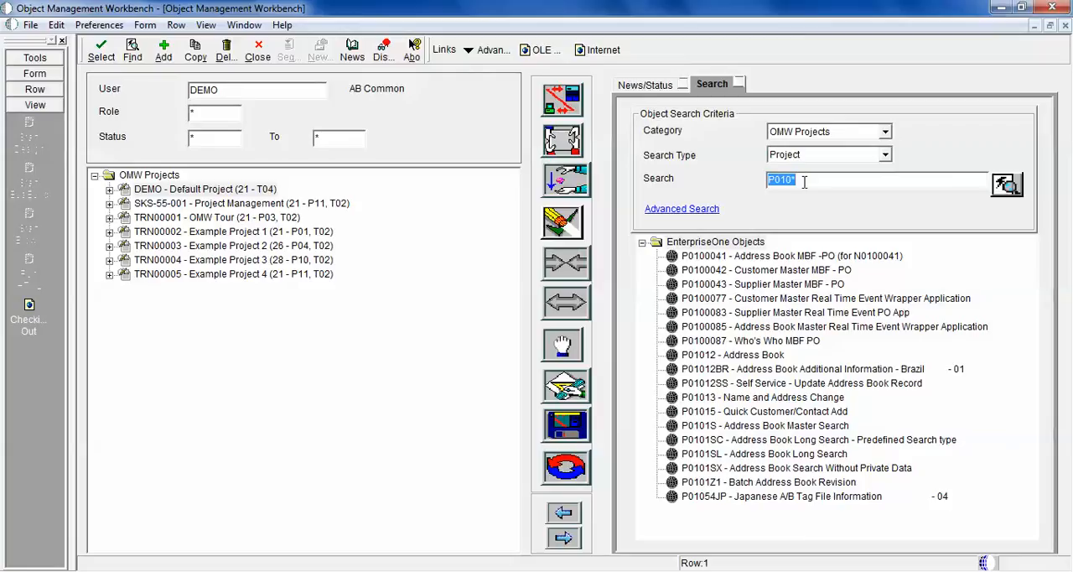
{"action": "type", "text": "S"}
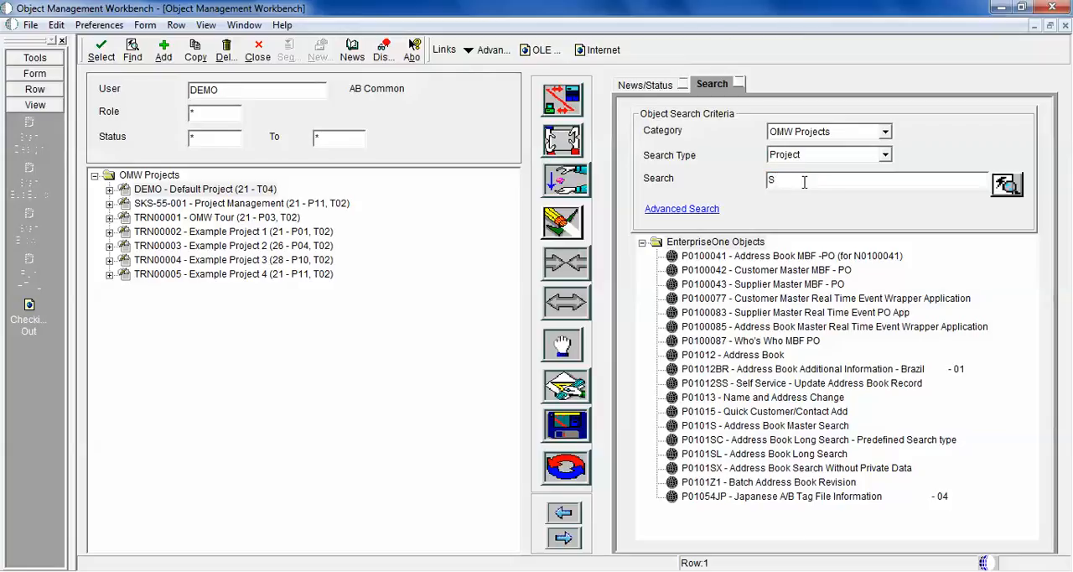
{"action": "type", "text": "KS*"}
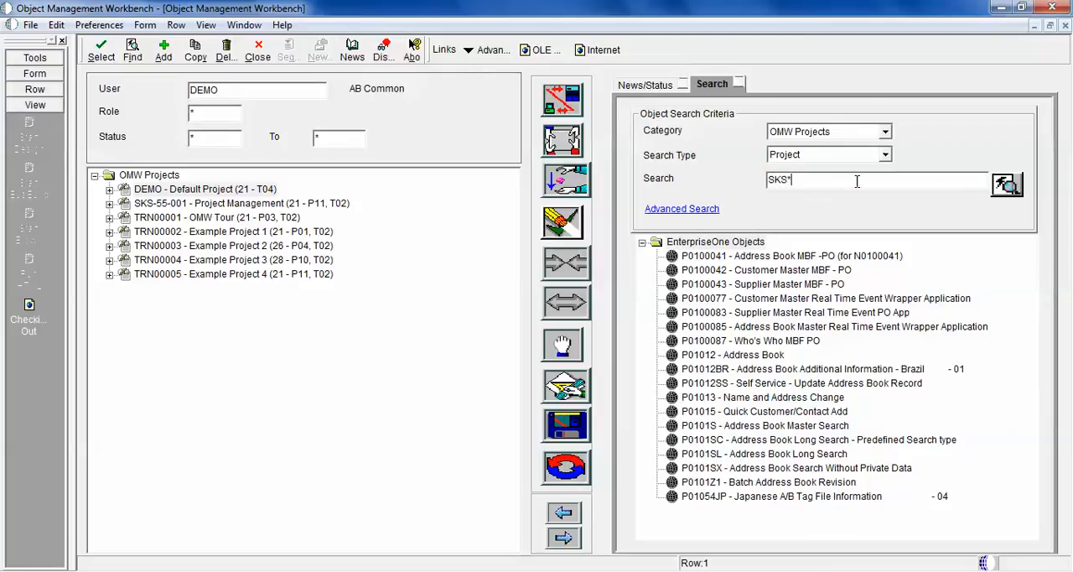
{"action": "left_click", "coordinate": [1007, 185]}
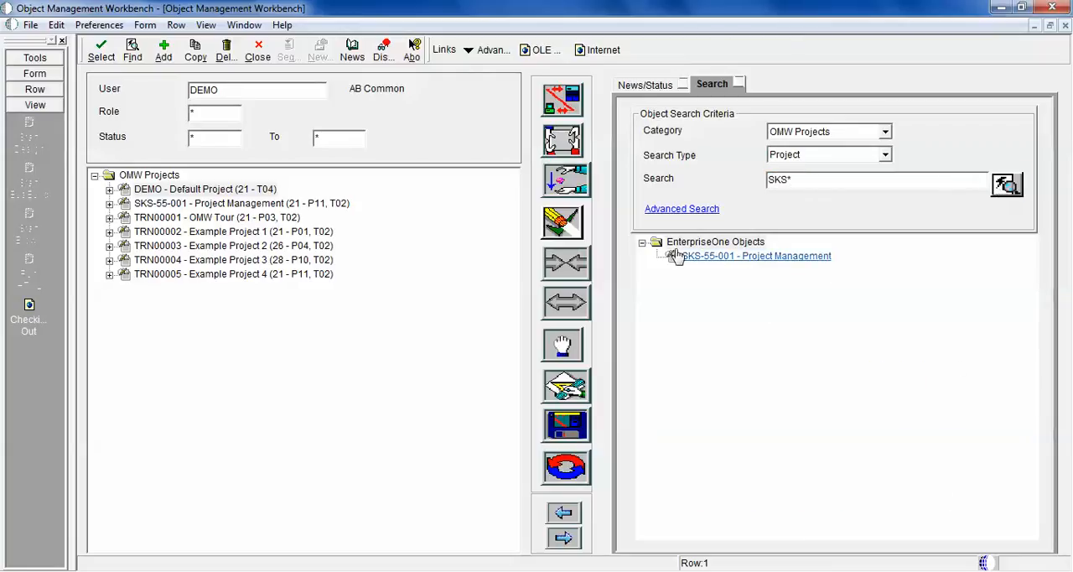
{"action": "left_click", "coordinate": [241, 203]}
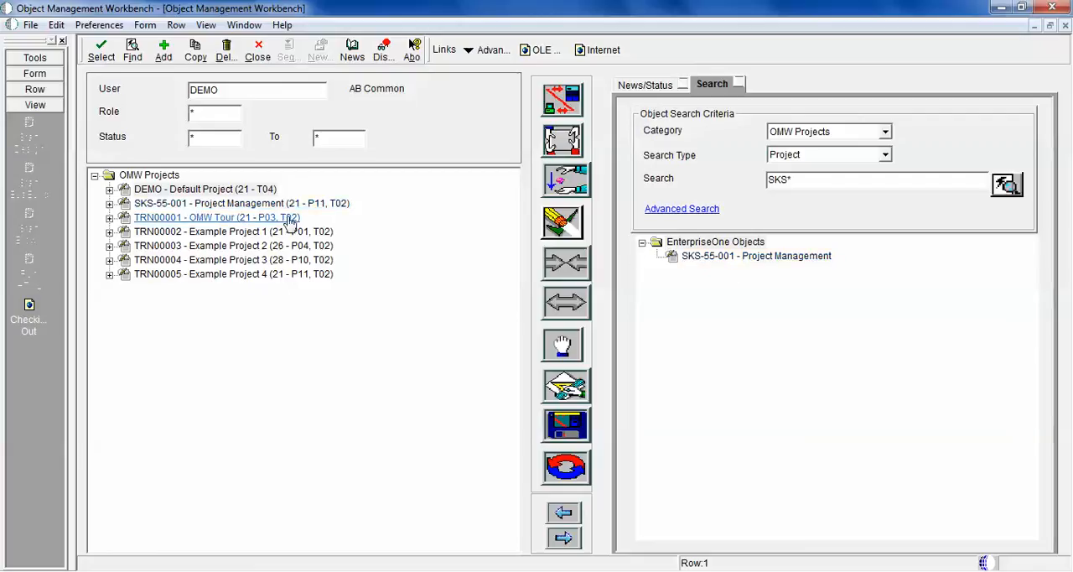
{"action": "mouse_move", "coordinate": [315, 166]}
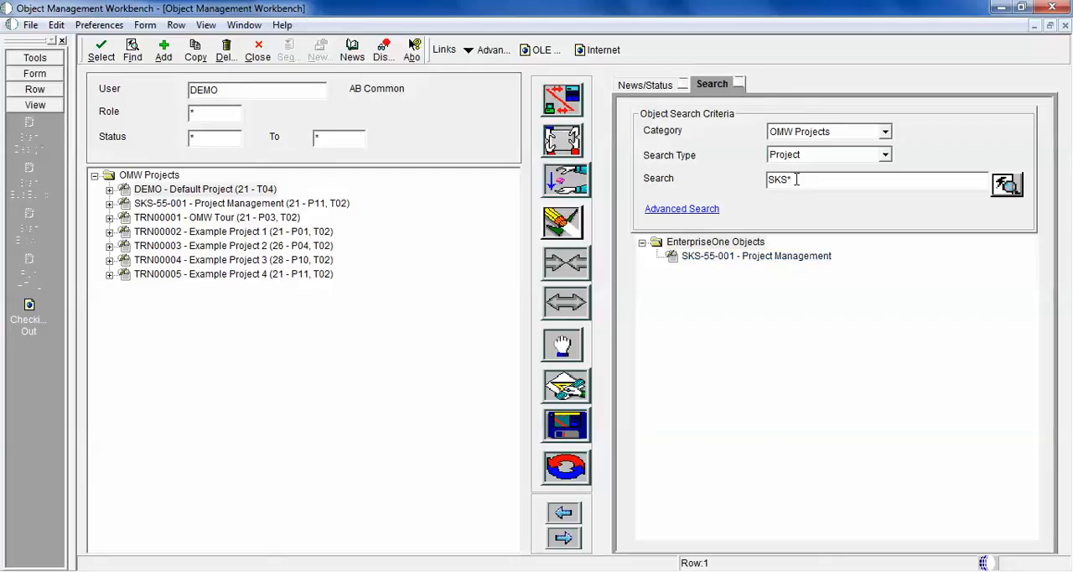
{"action": "mouse_move", "coordinate": [691, 137]}
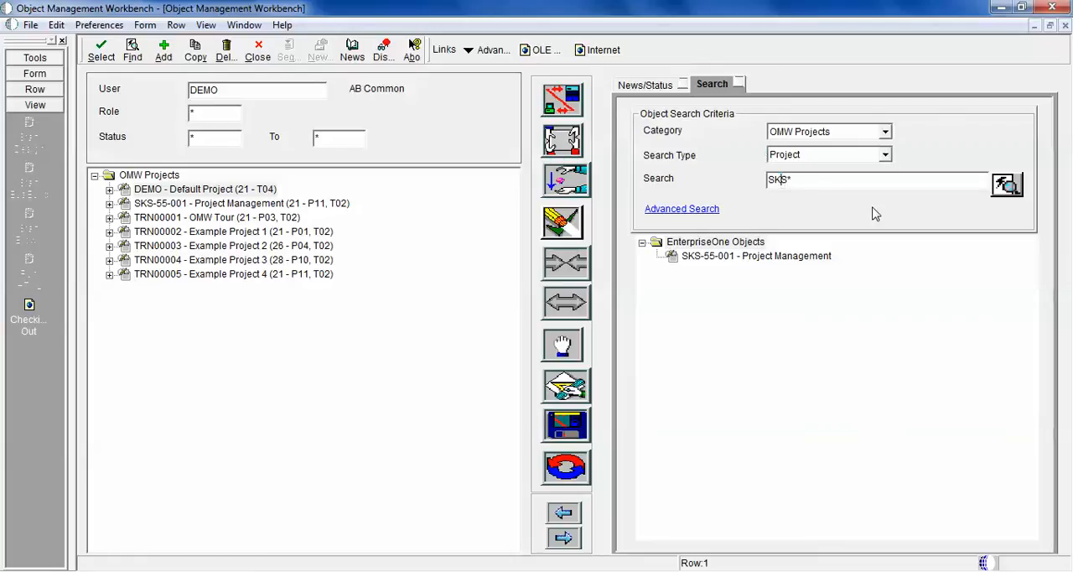
Edit the trailing wildcard of SKS* so the results tree empties
{"action": "key", "text": "Backspace"}
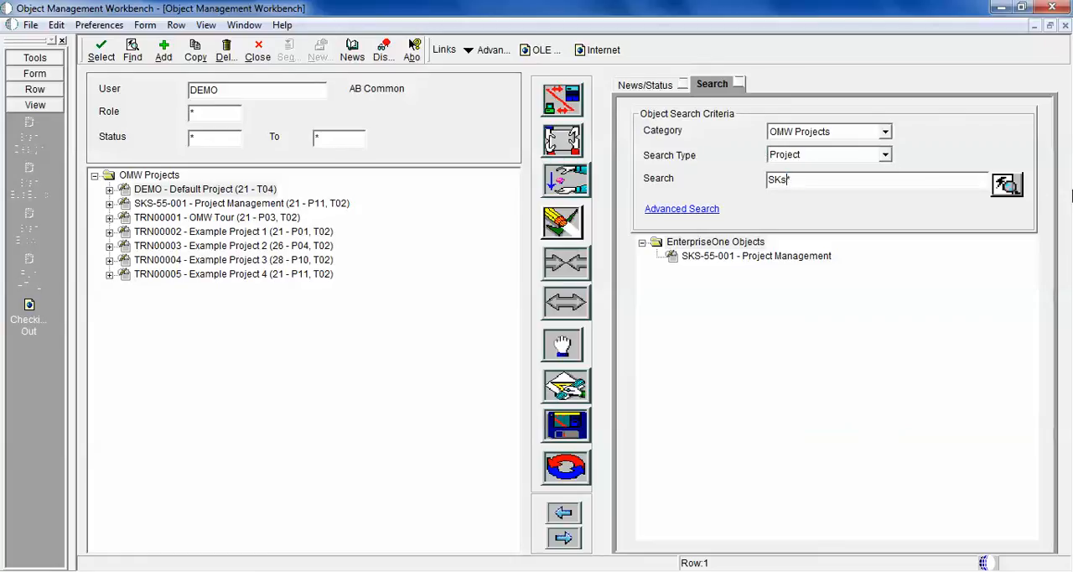
{"action": "type", "text": "*"}
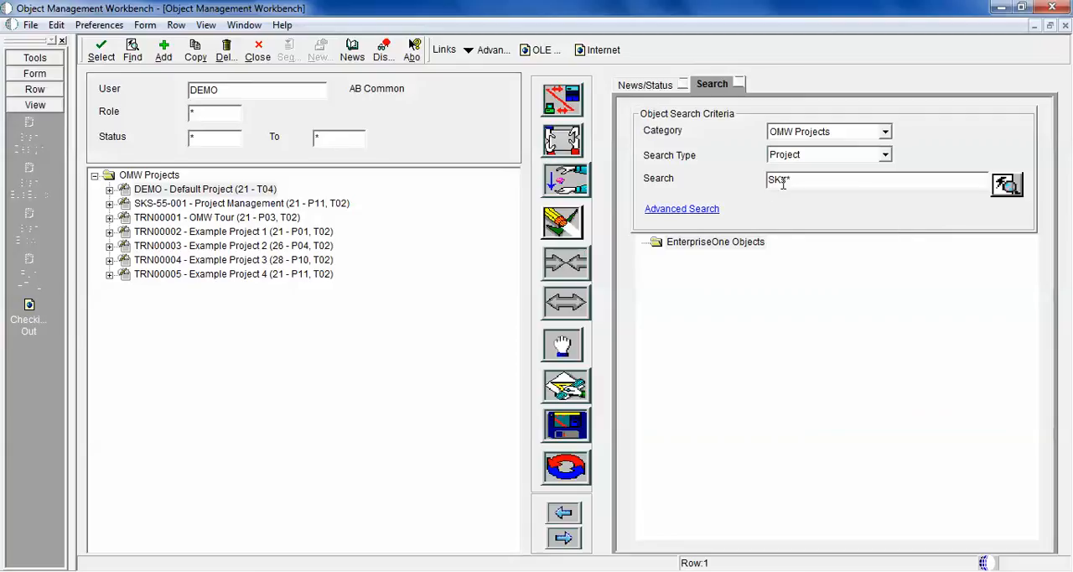
{"action": "key", "text": "Backspace"}
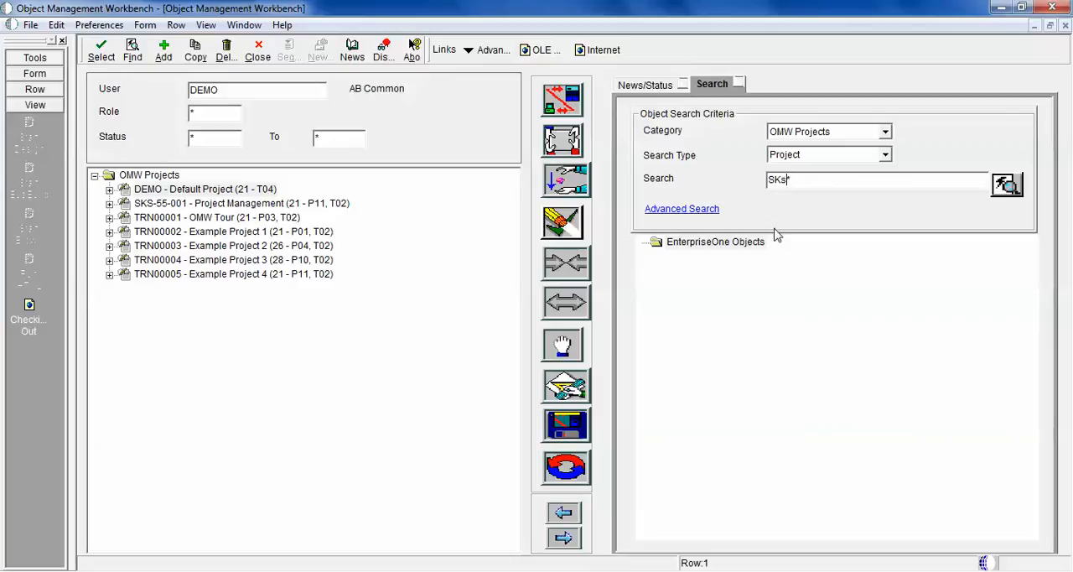
{"action": "mouse_move", "coordinate": [528, 244]}
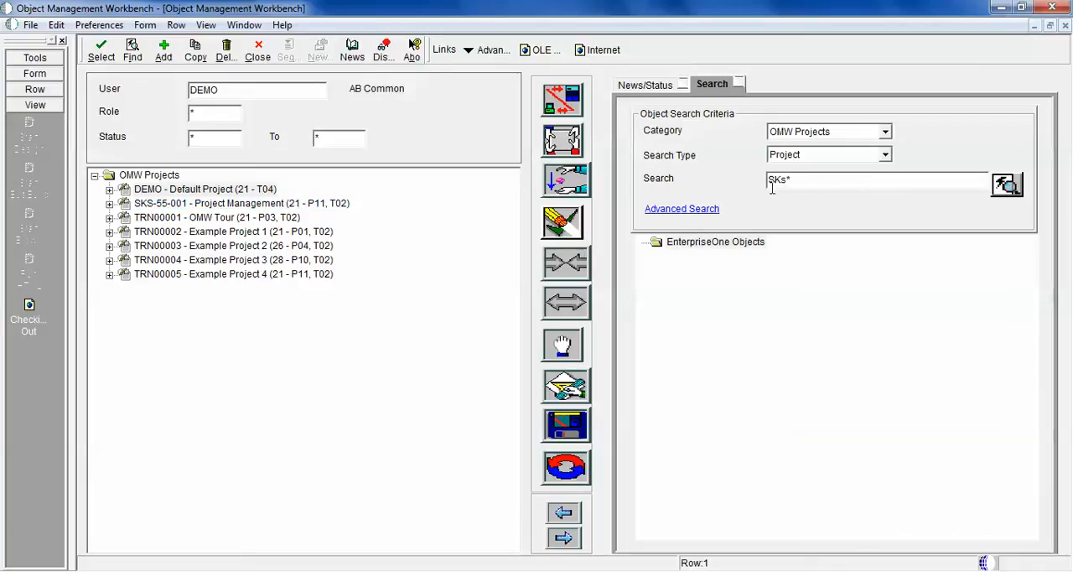
Find SKS* projects in the OMW Project Search and Select form, listing SKS-55-001
{"action": "left_click", "coordinate": [1007, 184]}
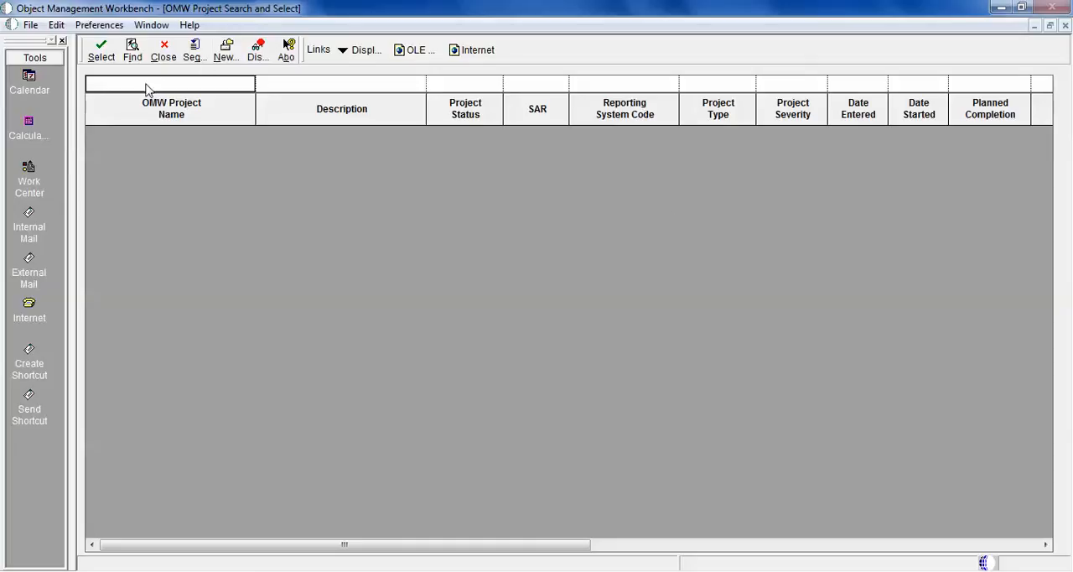
{"action": "type", "text": "SKS"}
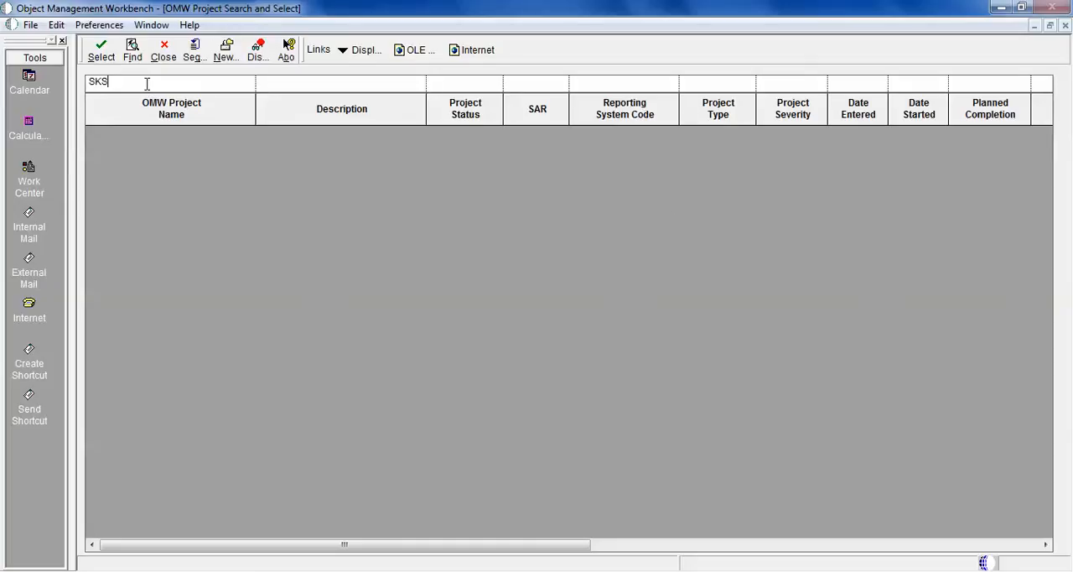
{"action": "type", "text": "\""}
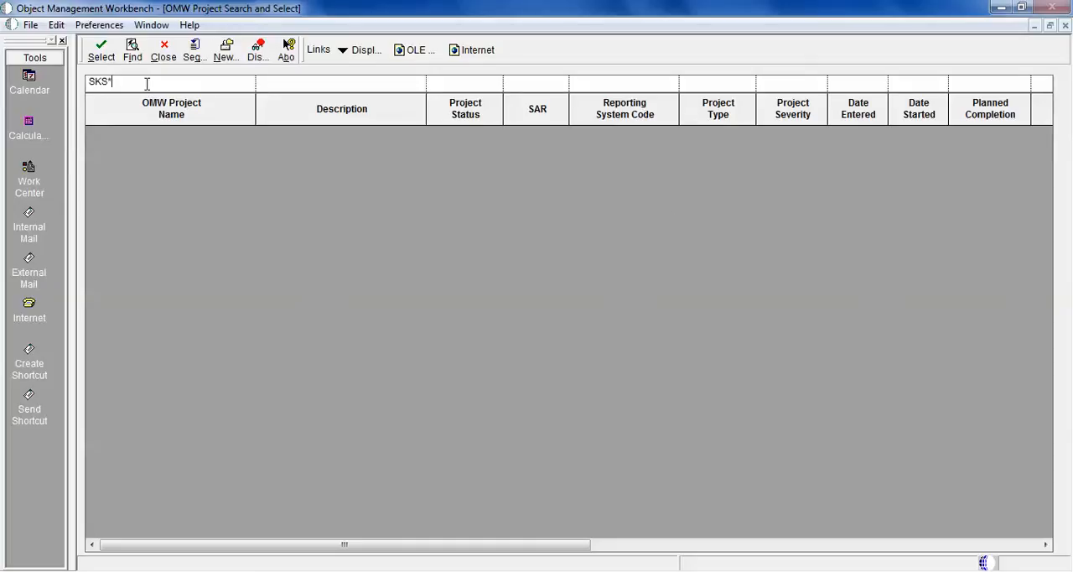
{"action": "left_click", "coordinate": [131, 47]}
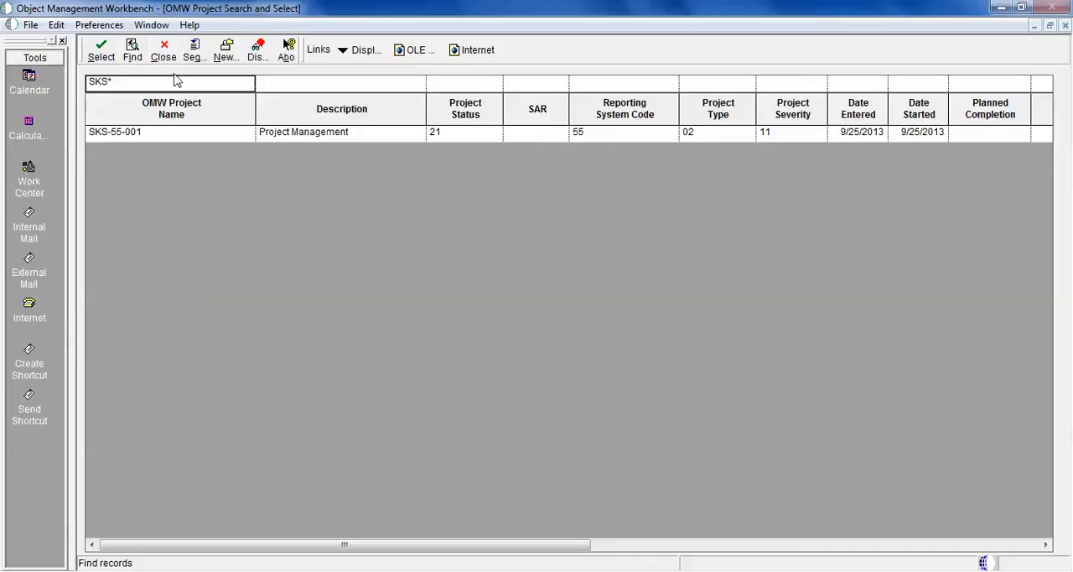
{"action": "mouse_move", "coordinate": [165, 49]}
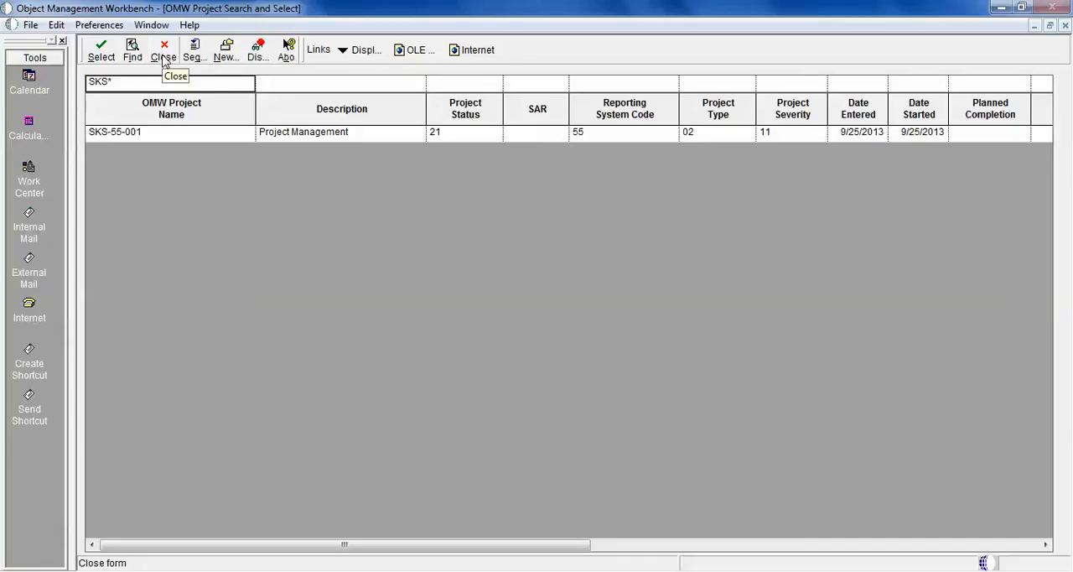
Close the search form and browse the View and Row exit menus
{"action": "left_click", "coordinate": [164, 49]}
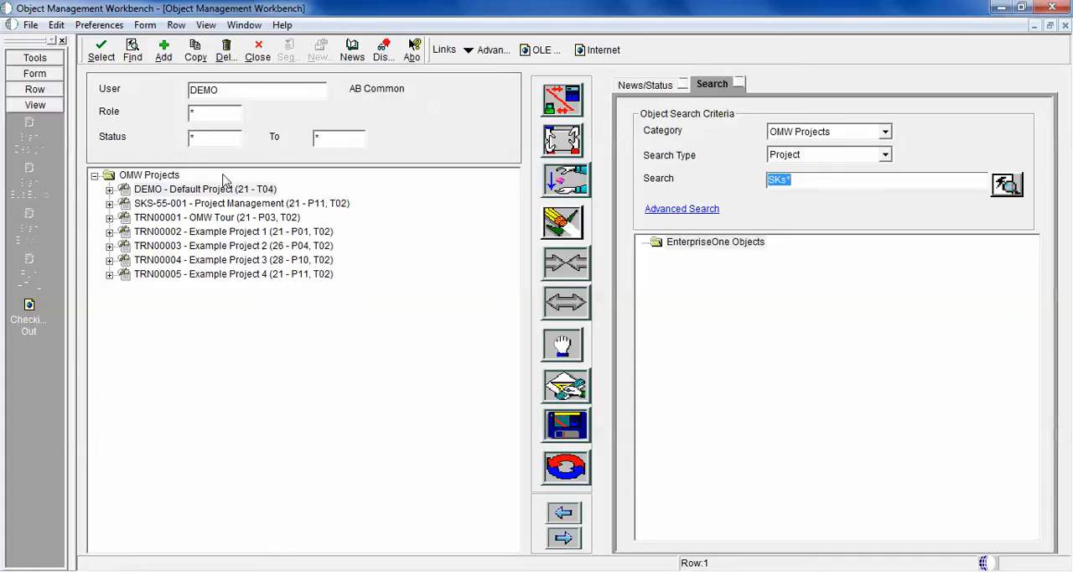
{"action": "mouse_move", "coordinate": [16, 104]}
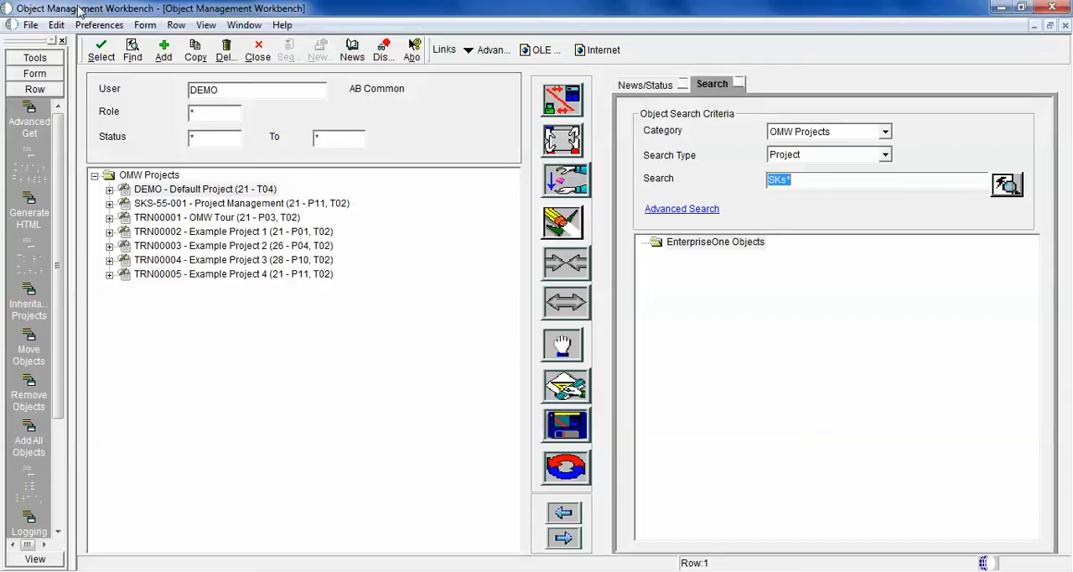
{"action": "left_click", "coordinate": [207, 23]}
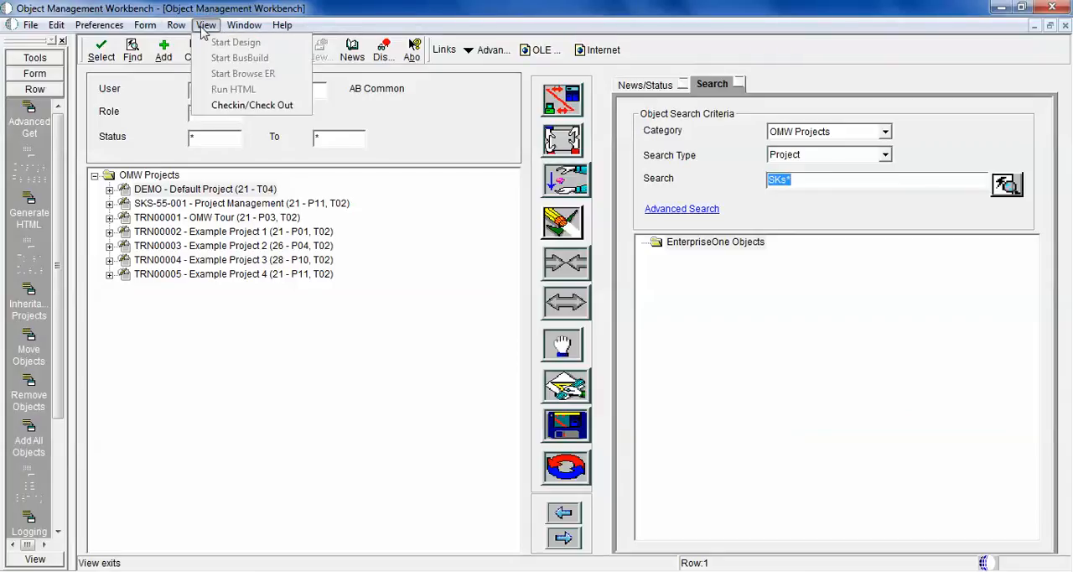
{"action": "left_click", "coordinate": [176, 24]}
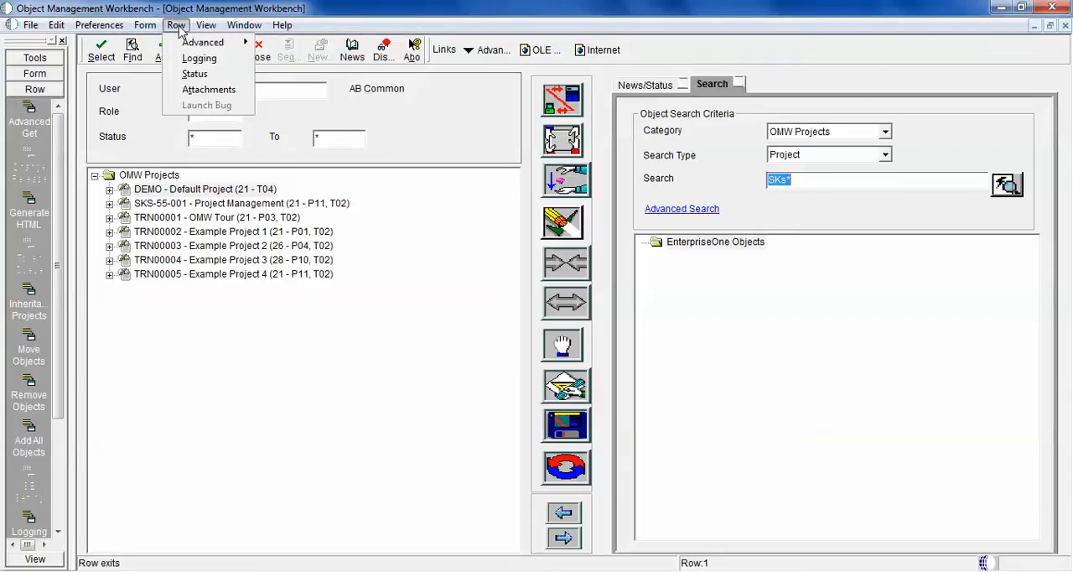
{"action": "mouse_move", "coordinate": [199, 58]}
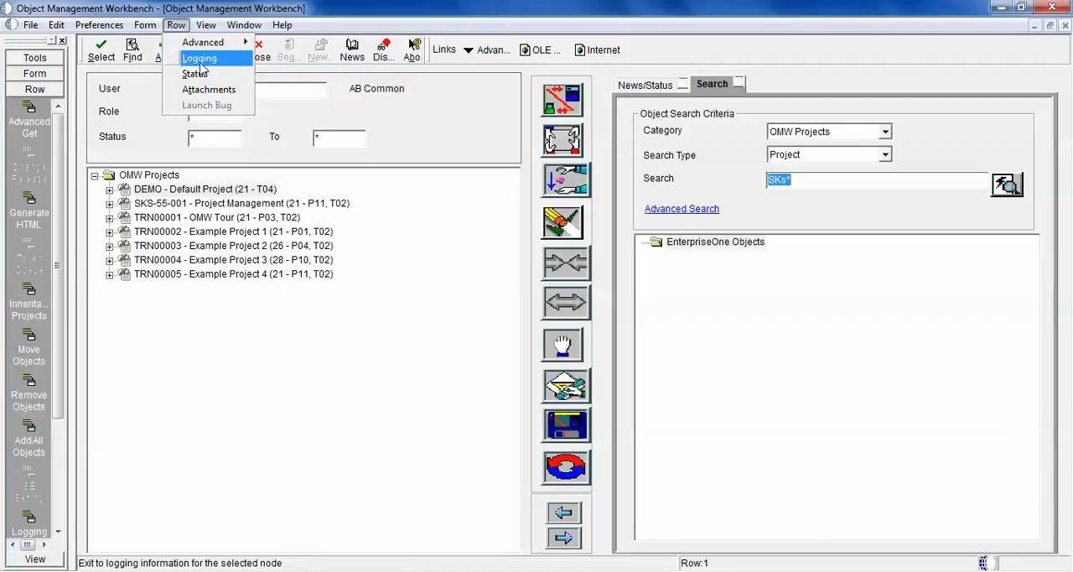
{"action": "mouse_move", "coordinate": [195, 74]}
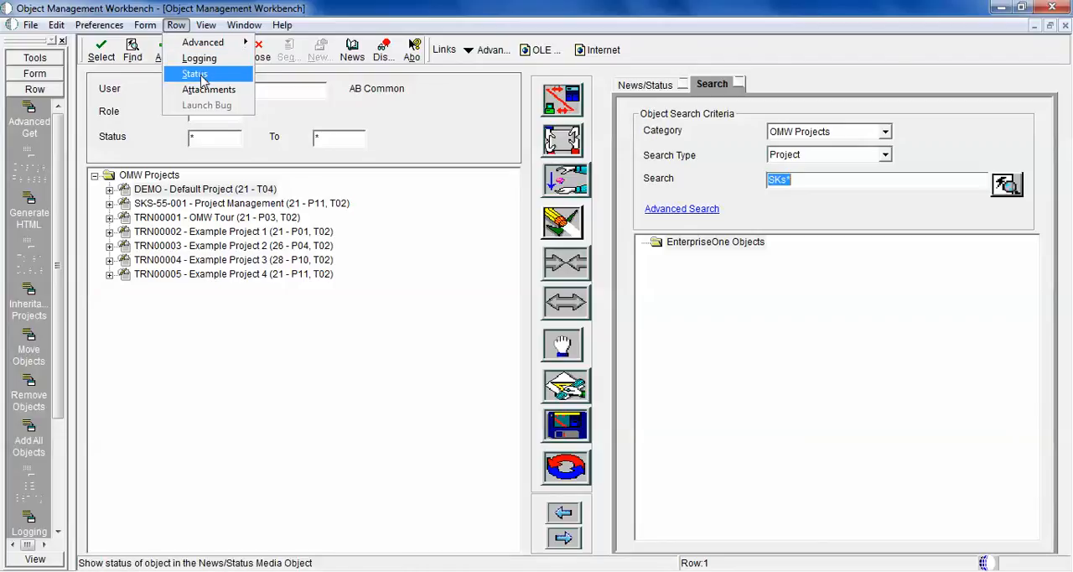
{"action": "mouse_move", "coordinate": [201, 42]}
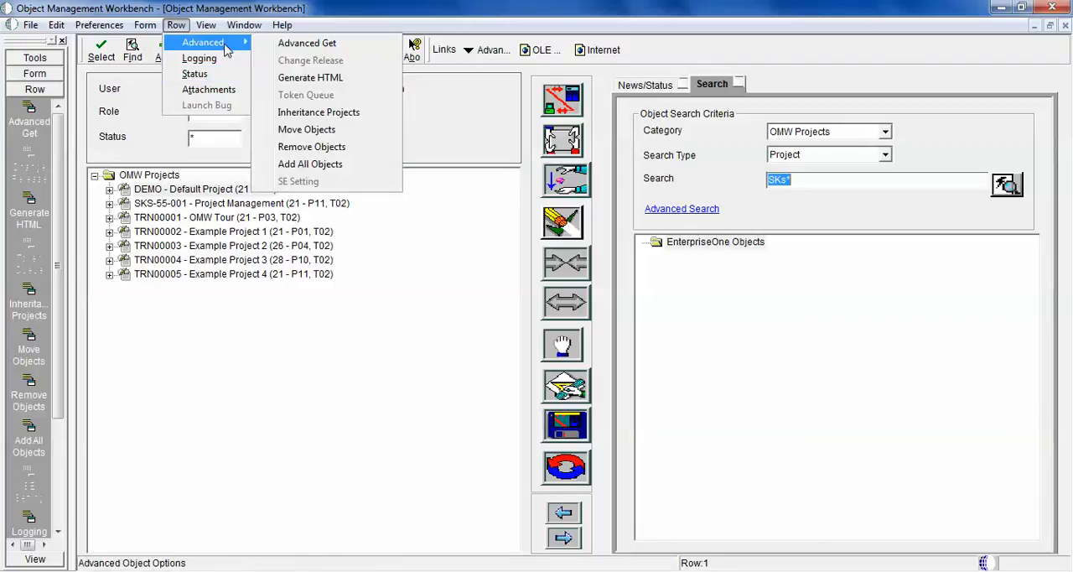
{"action": "mouse_move", "coordinate": [305, 43]}
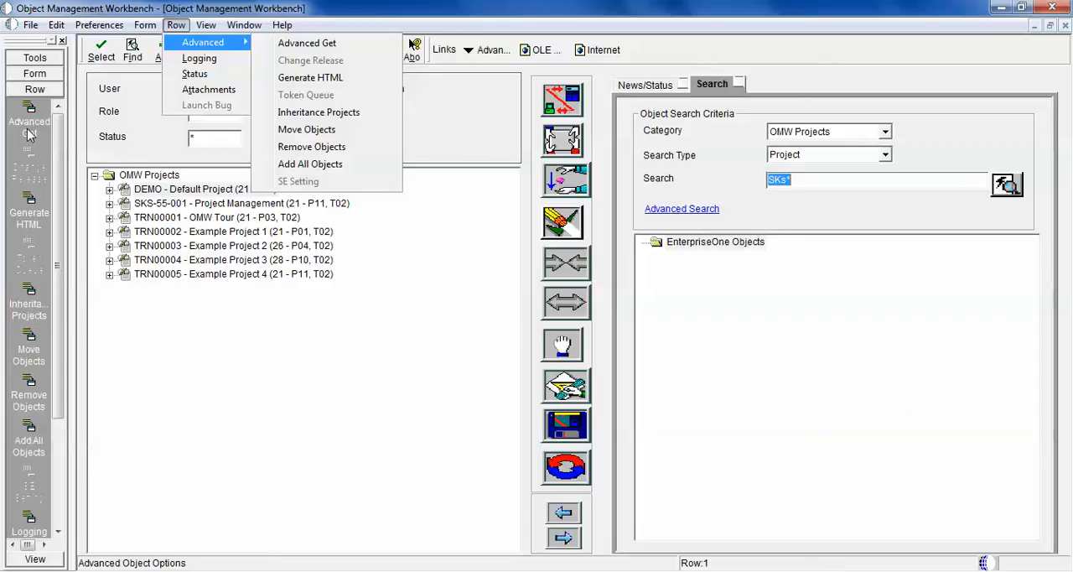
{"action": "mouse_move", "coordinate": [206, 104]}
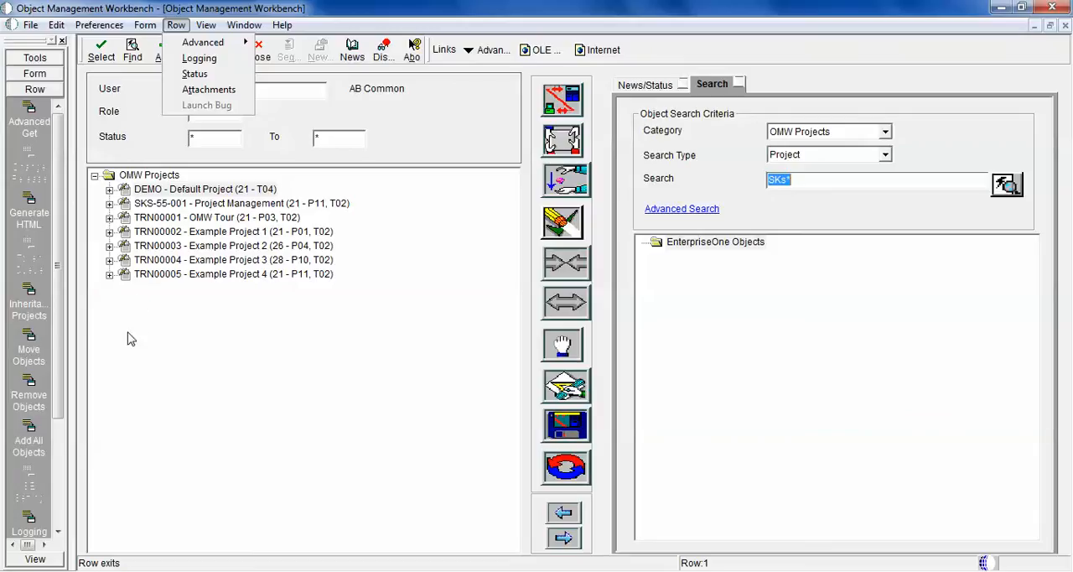
{"action": "mouse_move", "coordinate": [135, 330]}
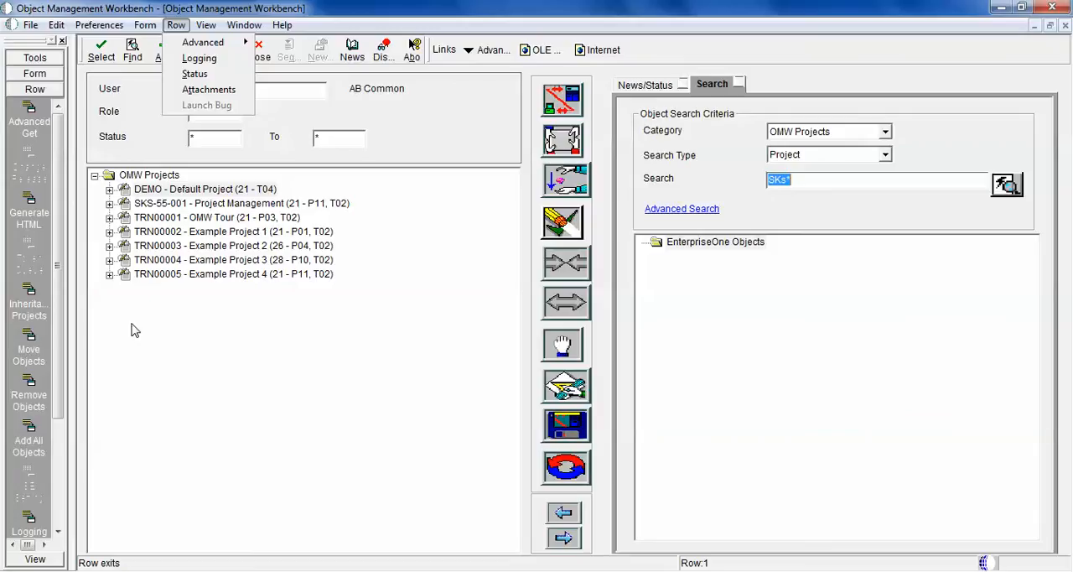
{"action": "mouse_move", "coordinate": [201, 42]}
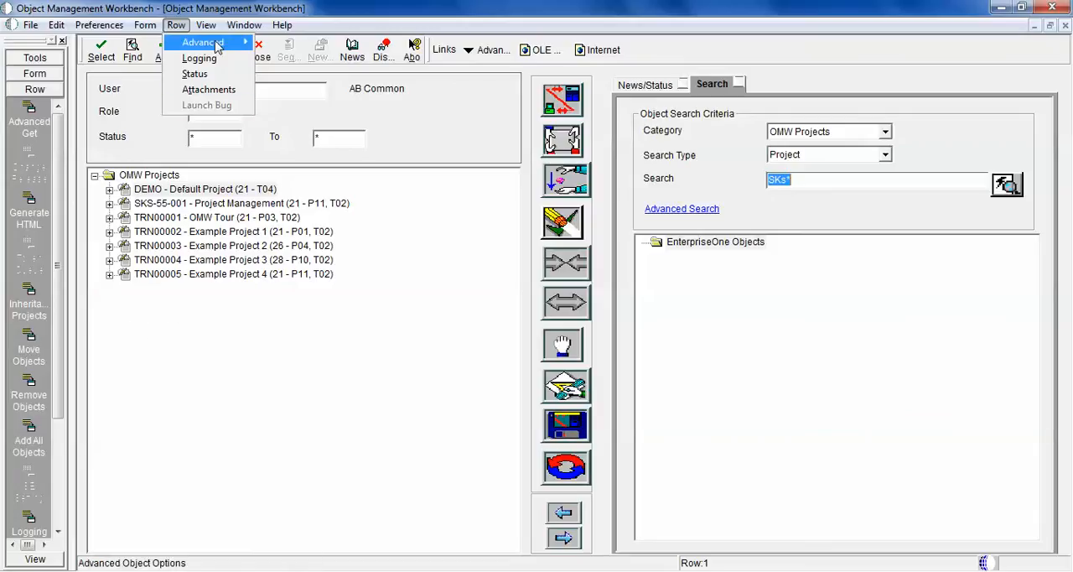
{"action": "left_click", "coordinate": [205, 24]}
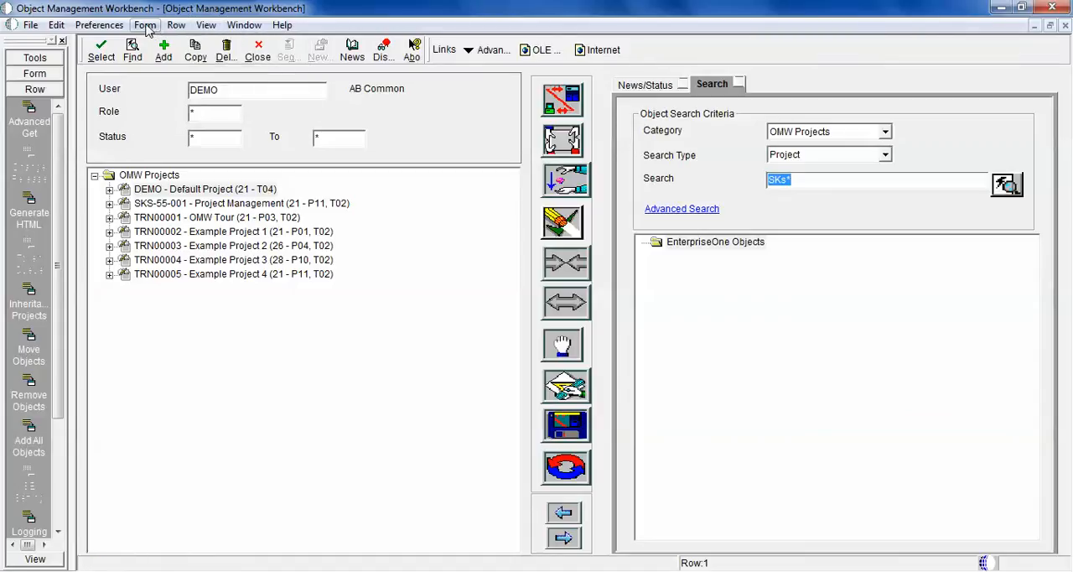
Browse the Form menu, expand the Form exits (Advanced Search, Search by Object, News) and show Preferences
{"action": "left_click", "coordinate": [145, 23]}
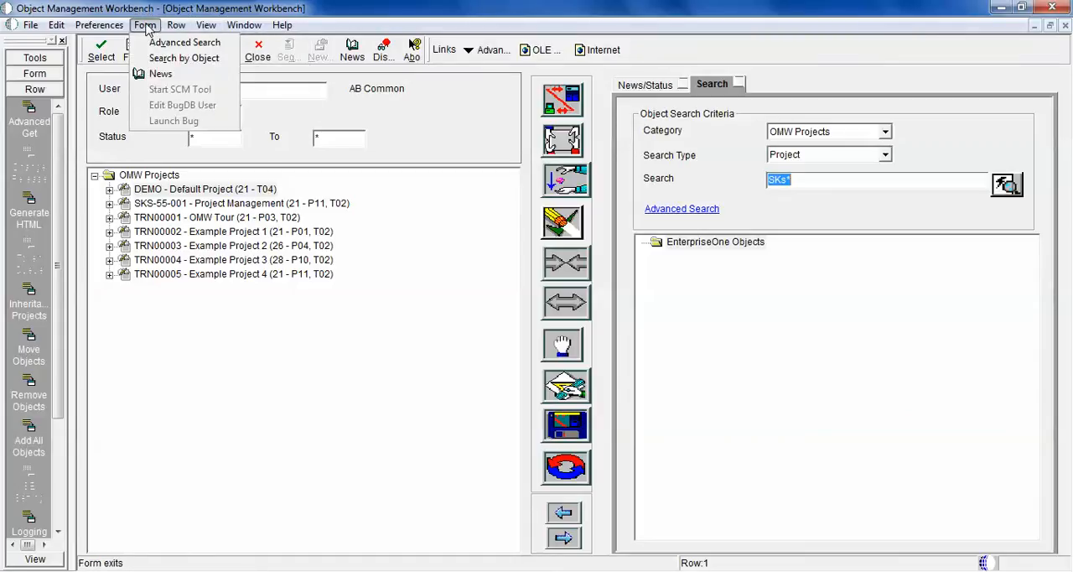
{"action": "mouse_move", "coordinate": [184, 42]}
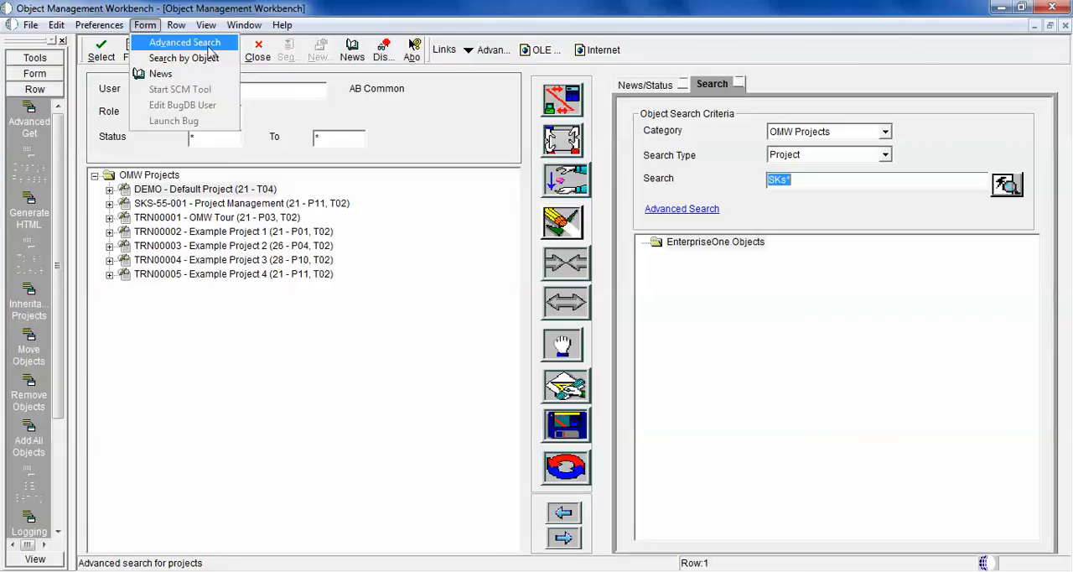
{"action": "mouse_move", "coordinate": [184, 57]}
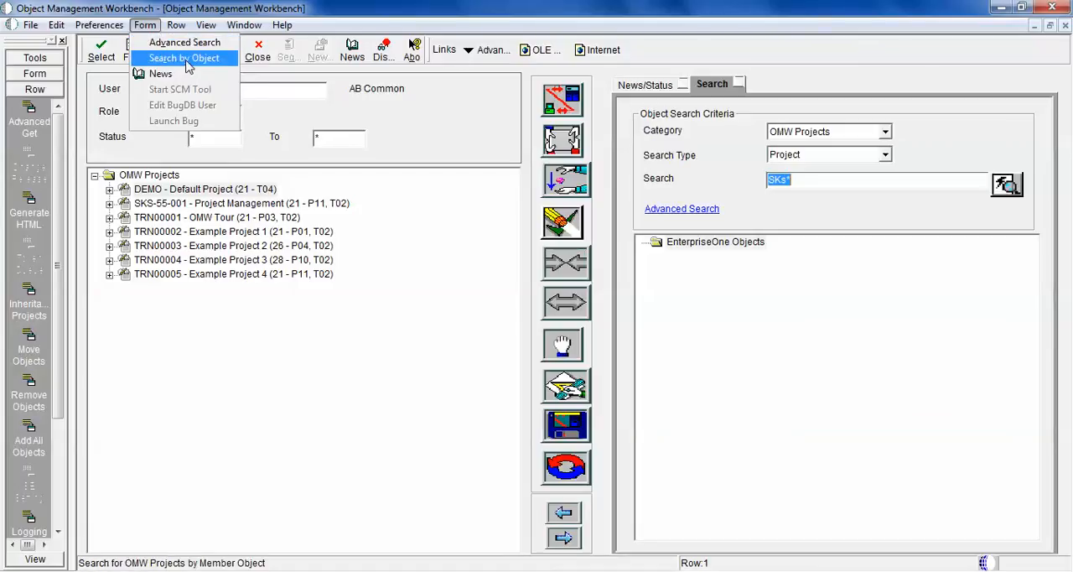
{"action": "left_click", "coordinate": [184, 57]}
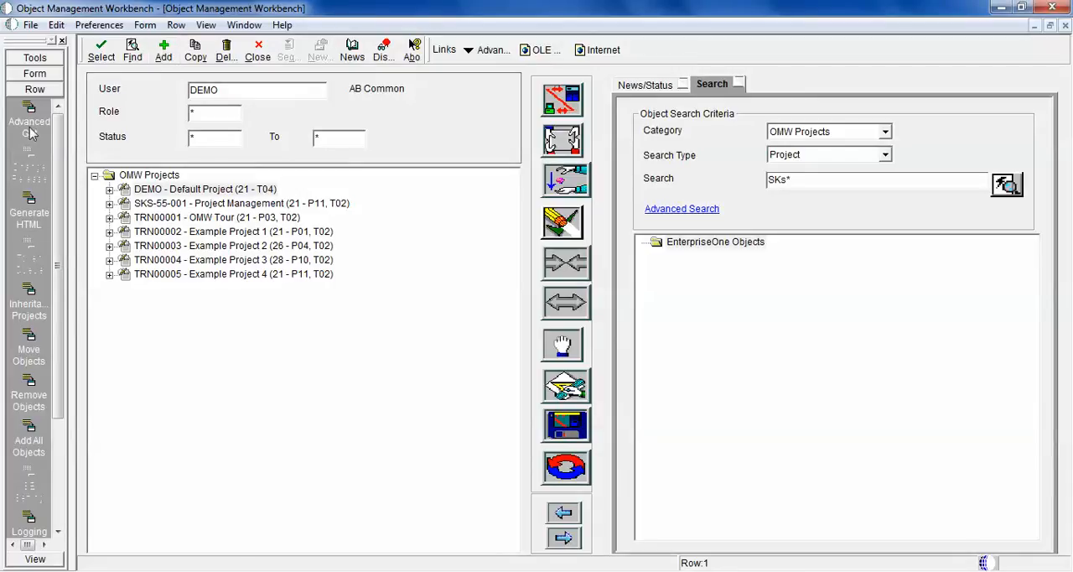
{"action": "mouse_move", "coordinate": [36, 560]}
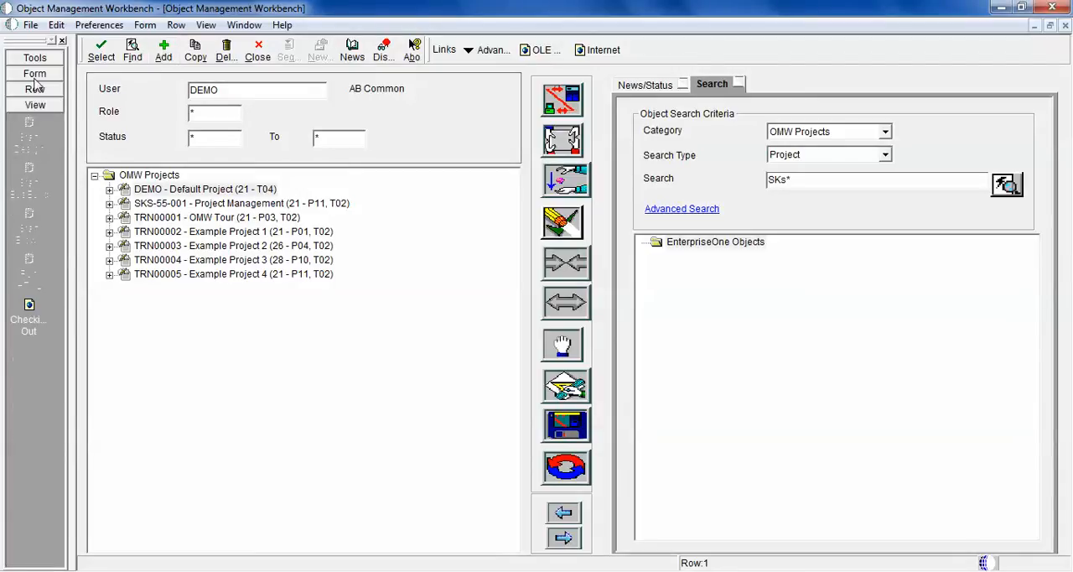
{"action": "left_click", "coordinate": [33, 73]}
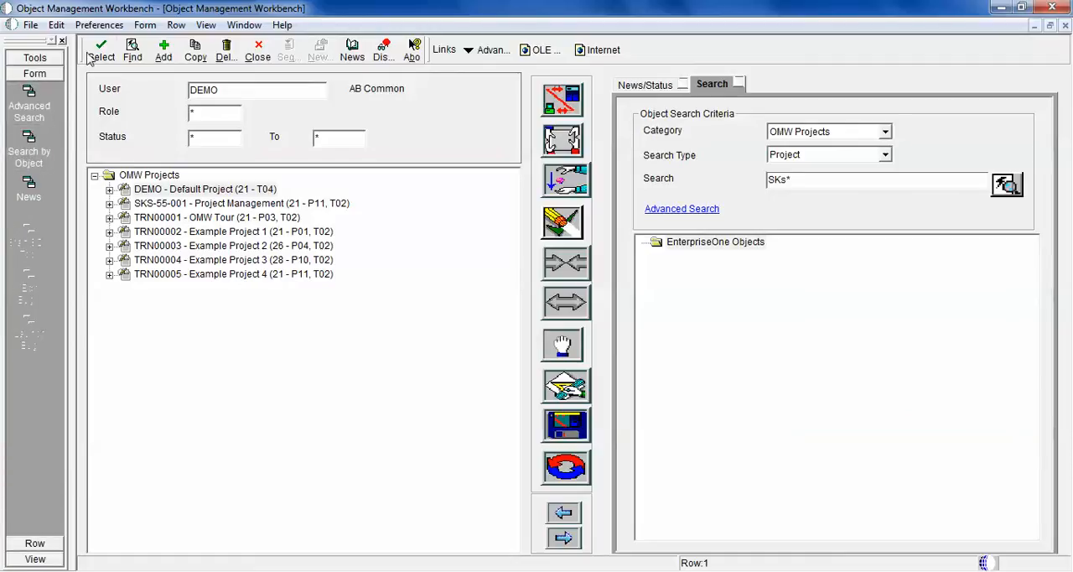
{"action": "left_click", "coordinate": [99, 24]}
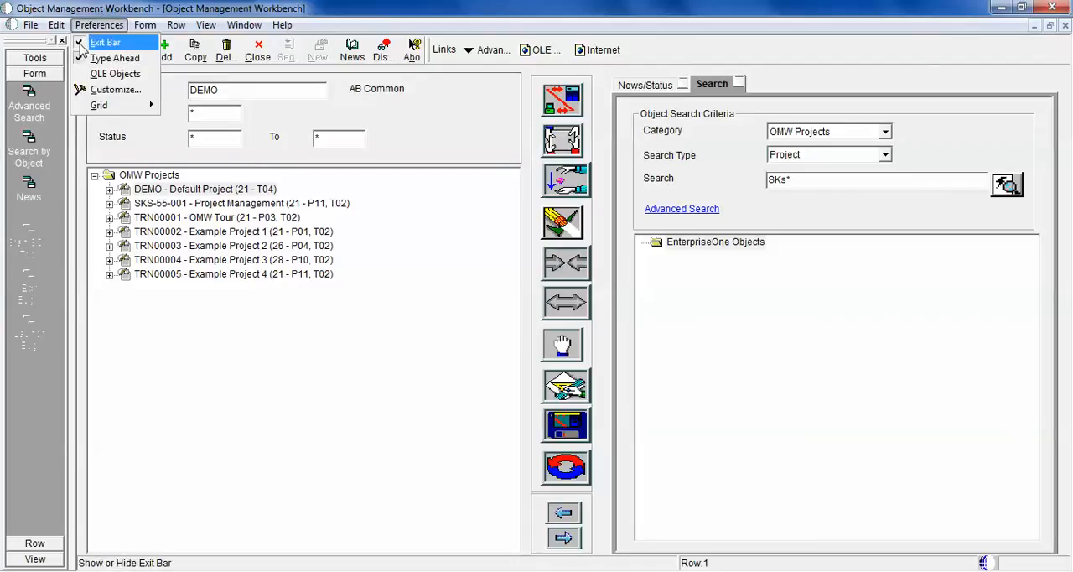
{"action": "left_click", "coordinate": [104, 42]}
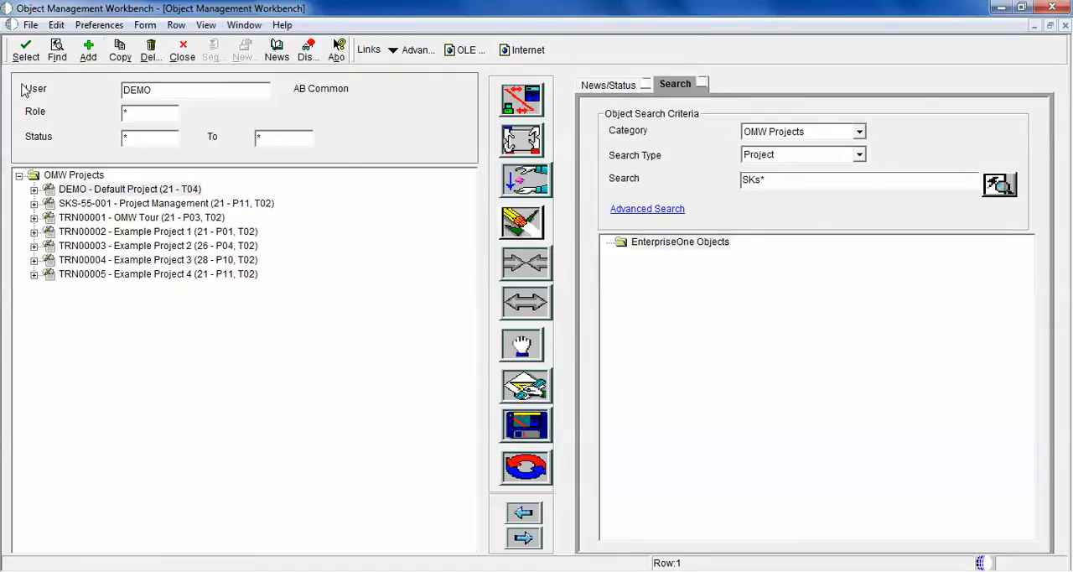
{"action": "left_click", "coordinate": [97, 23]}
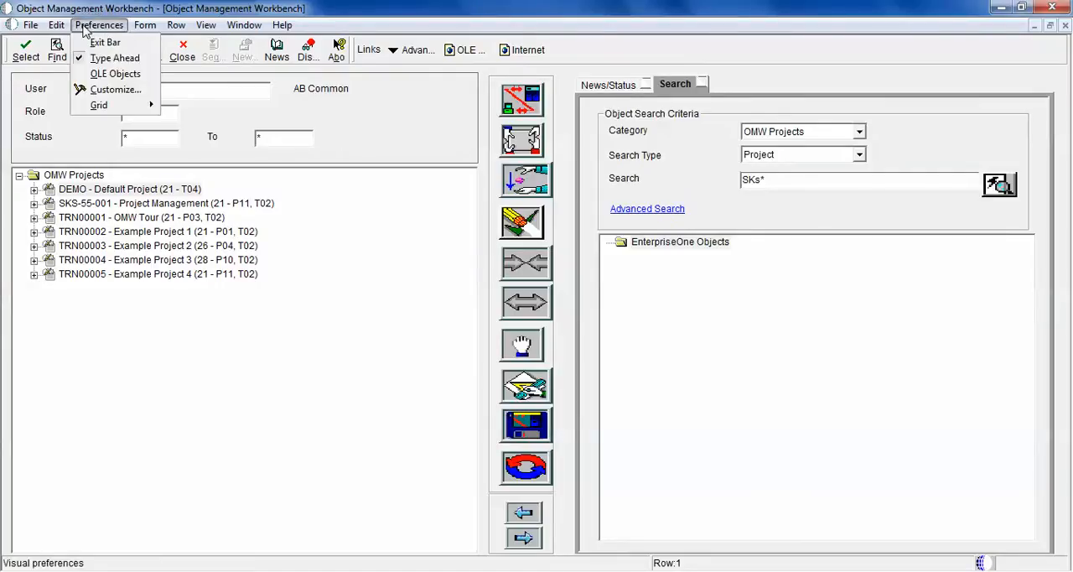
{"action": "left_click", "coordinate": [106, 41]}
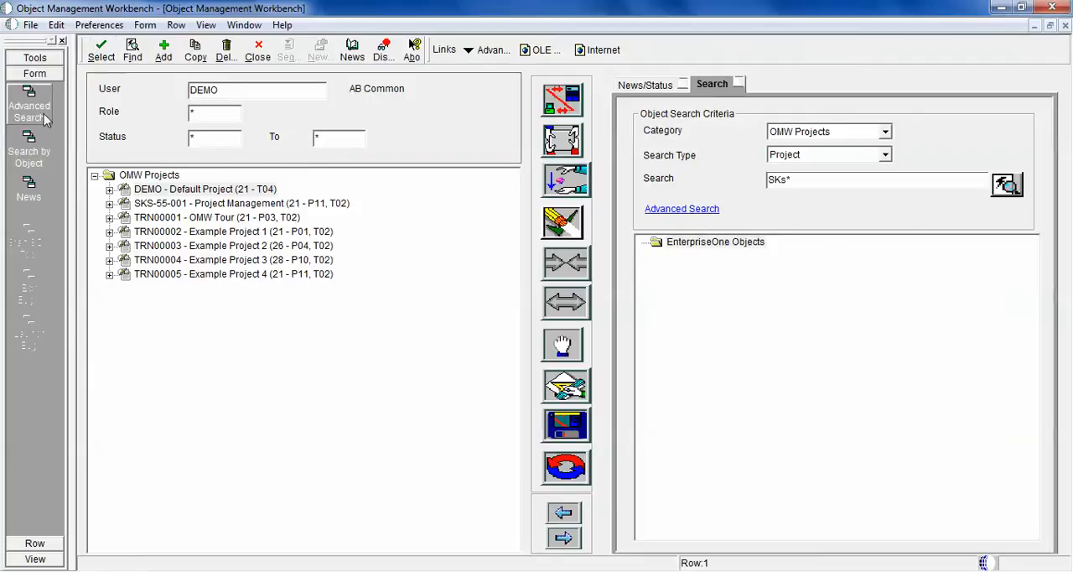
{"action": "mouse_move", "coordinate": [77, 206]}
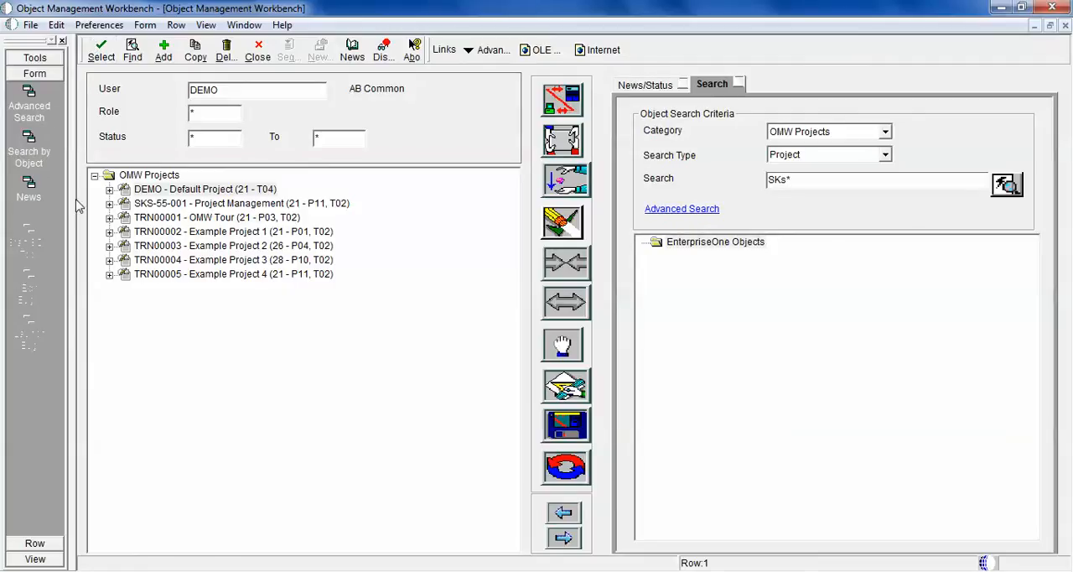